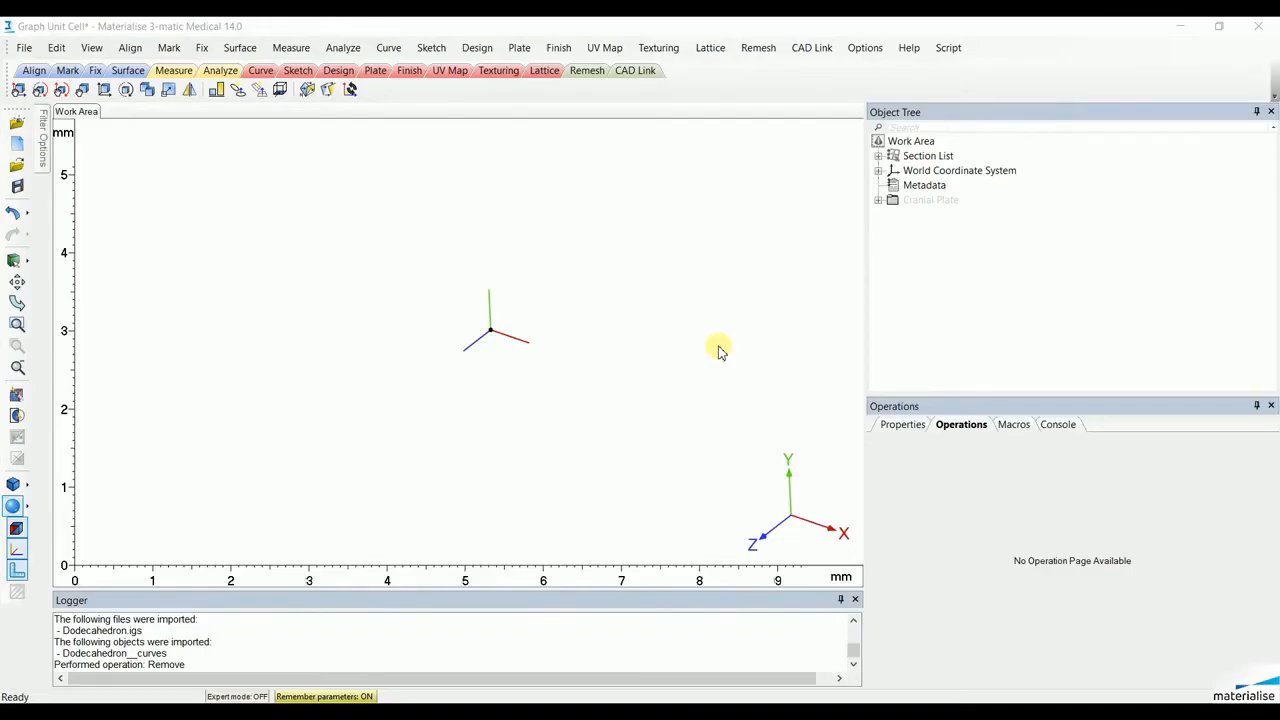
mouse_move(500, 170)
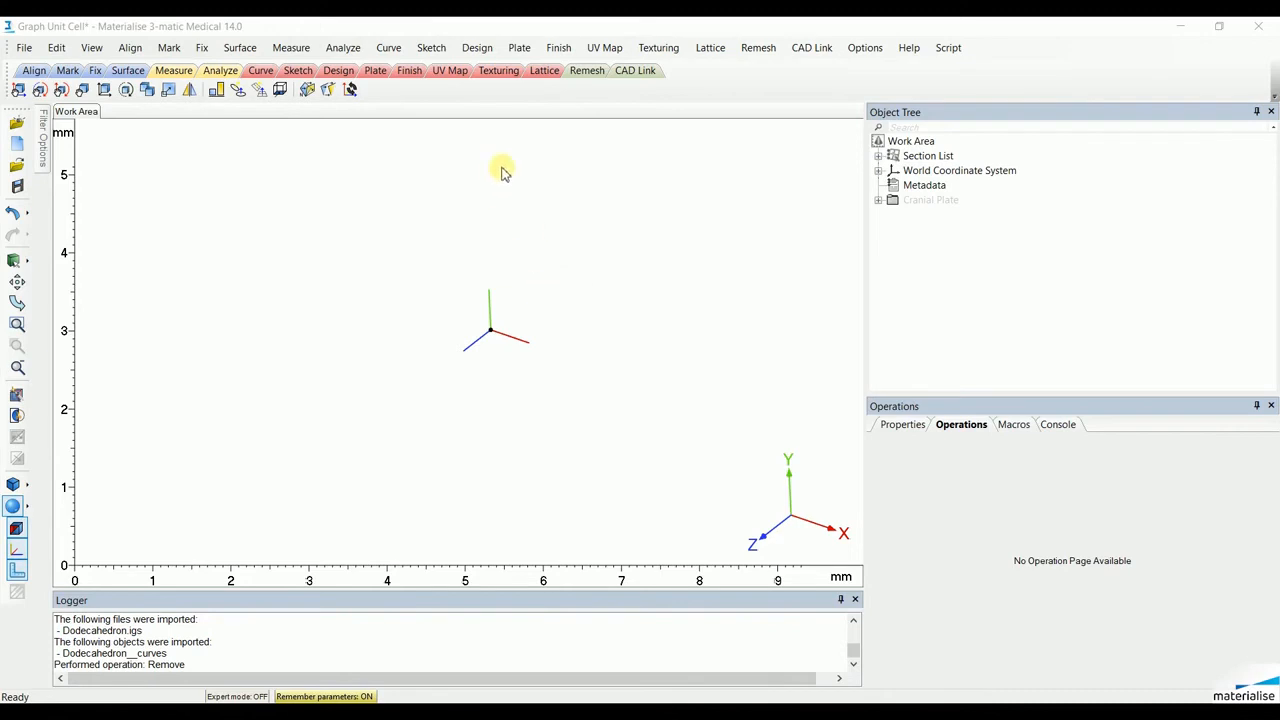
- Start a prism primitive with Point 2 at 0,0,4, radius 2 and 6 faces
left_click(477, 47)
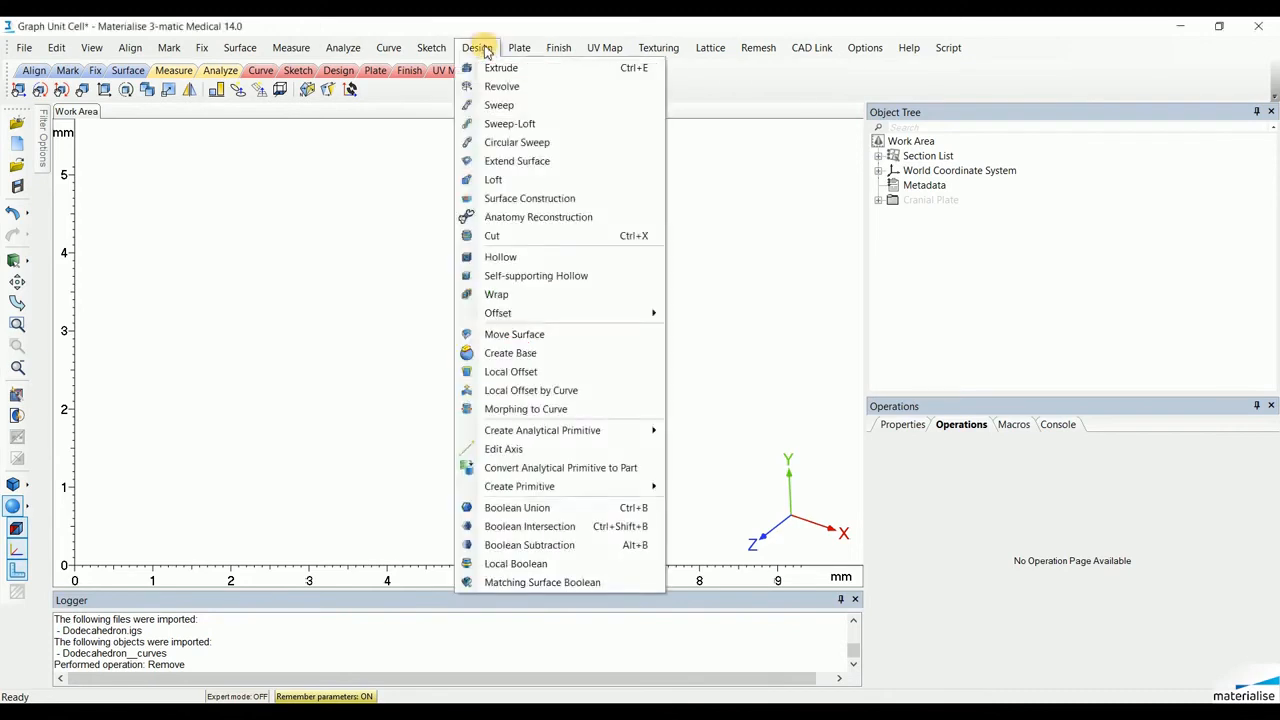
mouse_move(560, 467)
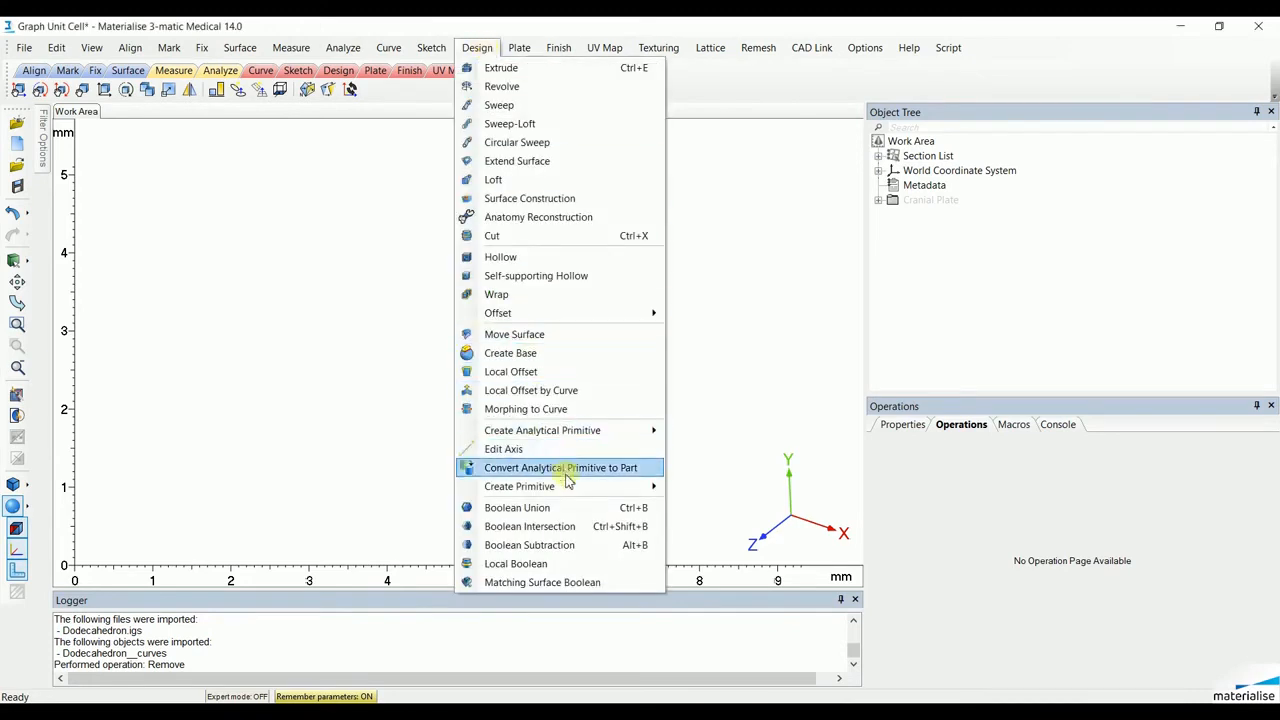
mouse_move(519, 486)
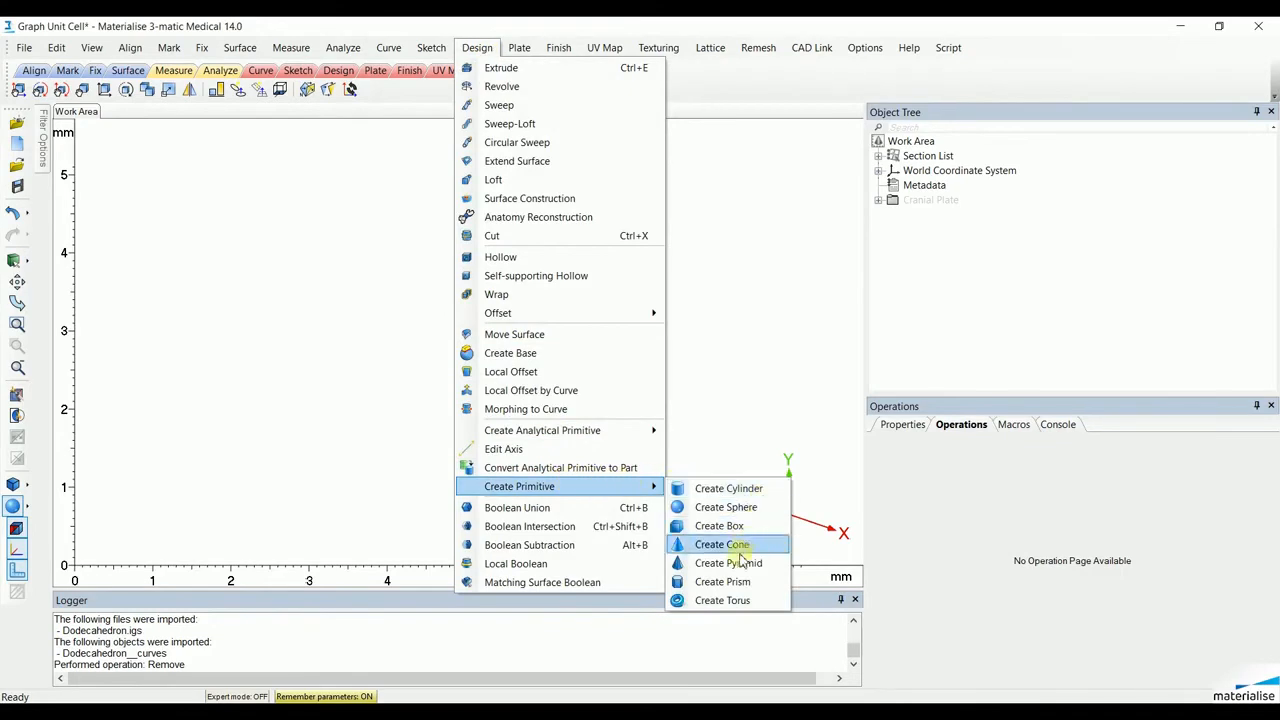
left_click(722, 581)
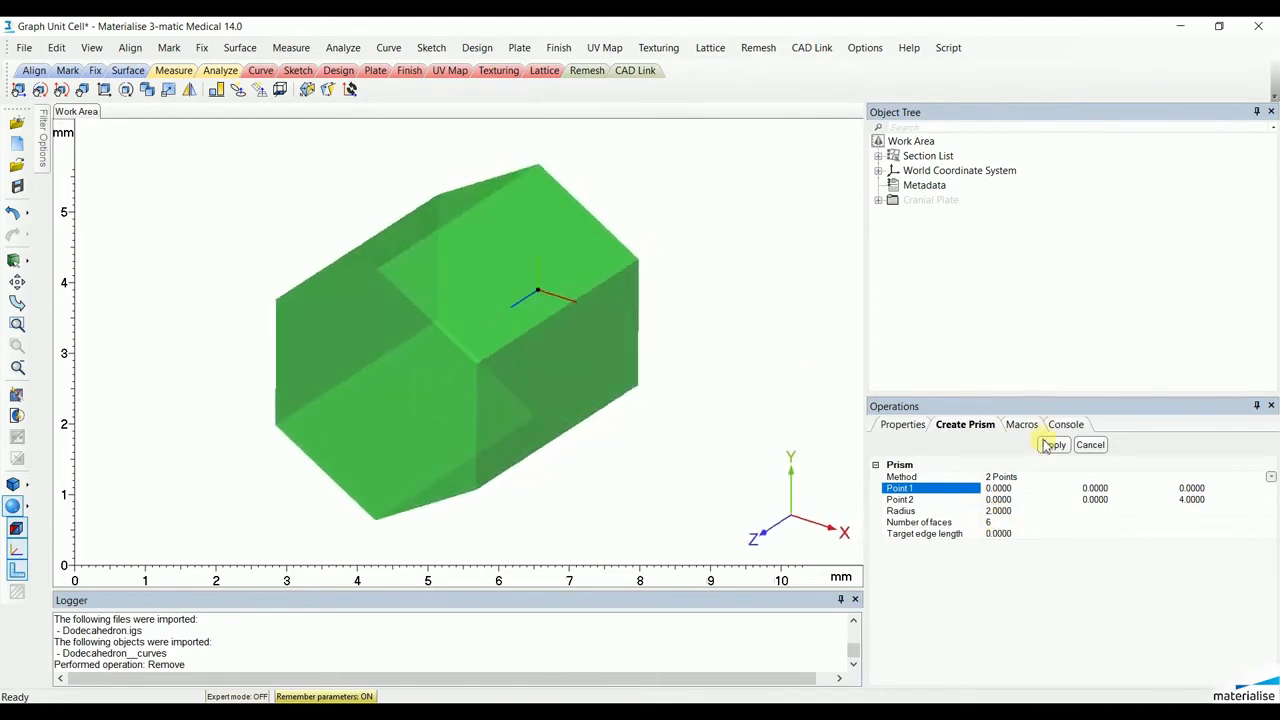
- Create the hexagonal prism Prism-001 and select it
left_click(1053, 444)
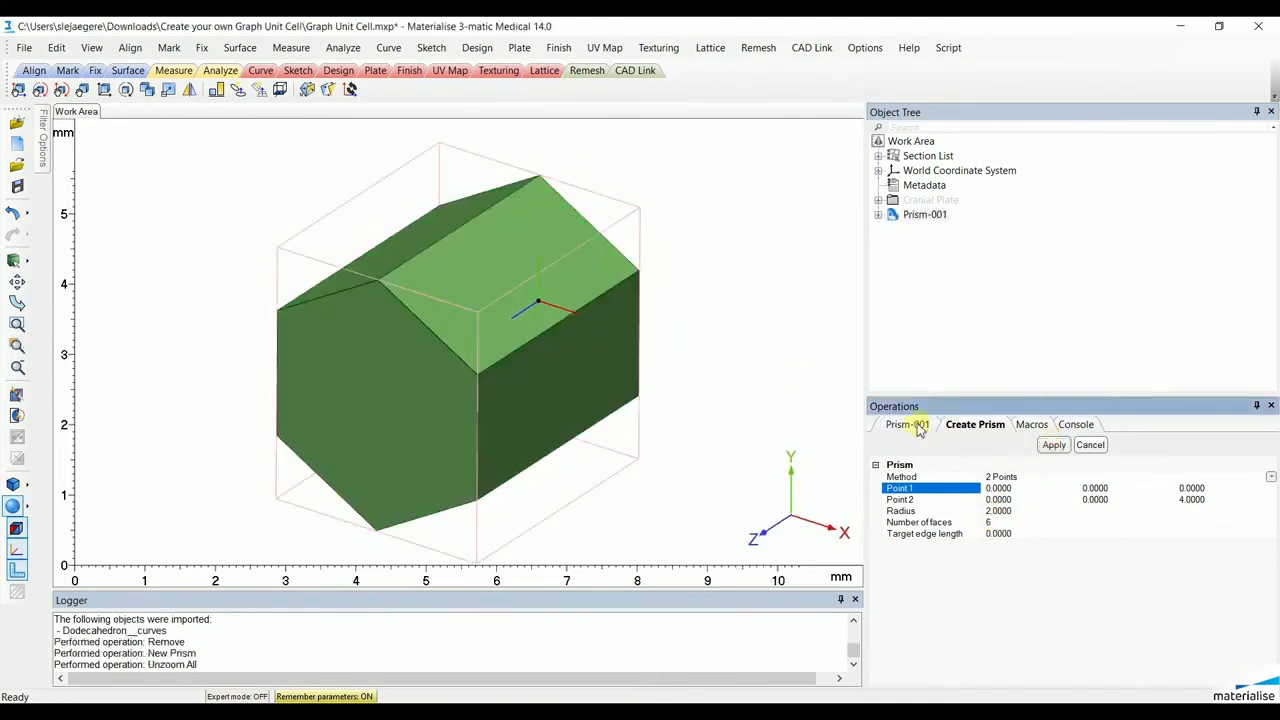
left_click_drag(540, 310, 485, 390)
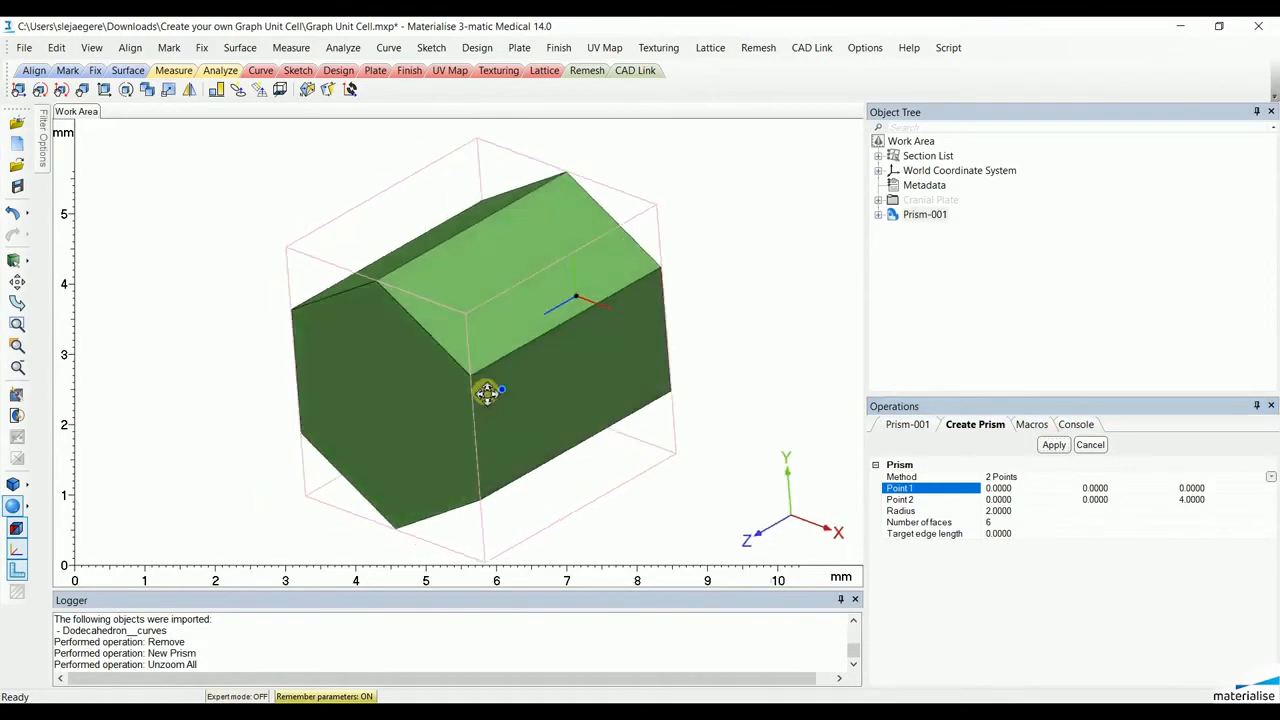
left_click(1053, 444)
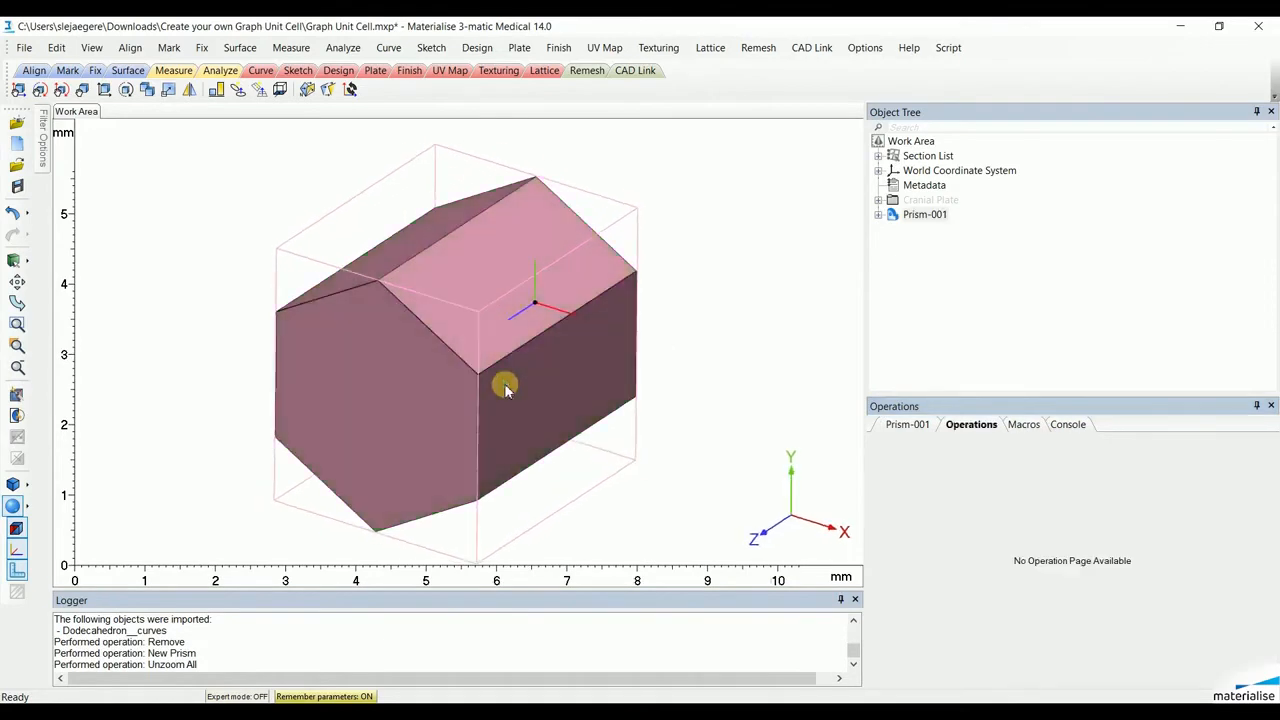
left_click_drag(505, 390, 497, 334)
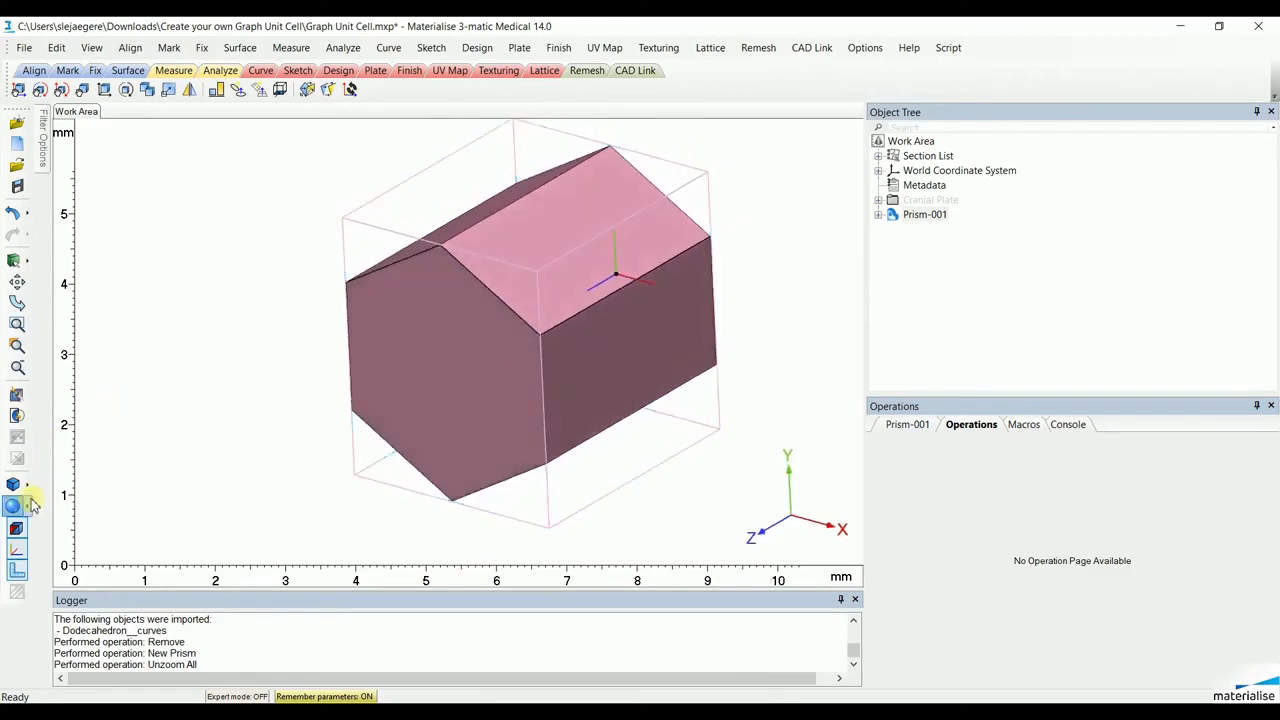
- Show Prism-001 with triangle edges and orbit to inspect it from several sides
left_click(17, 505)
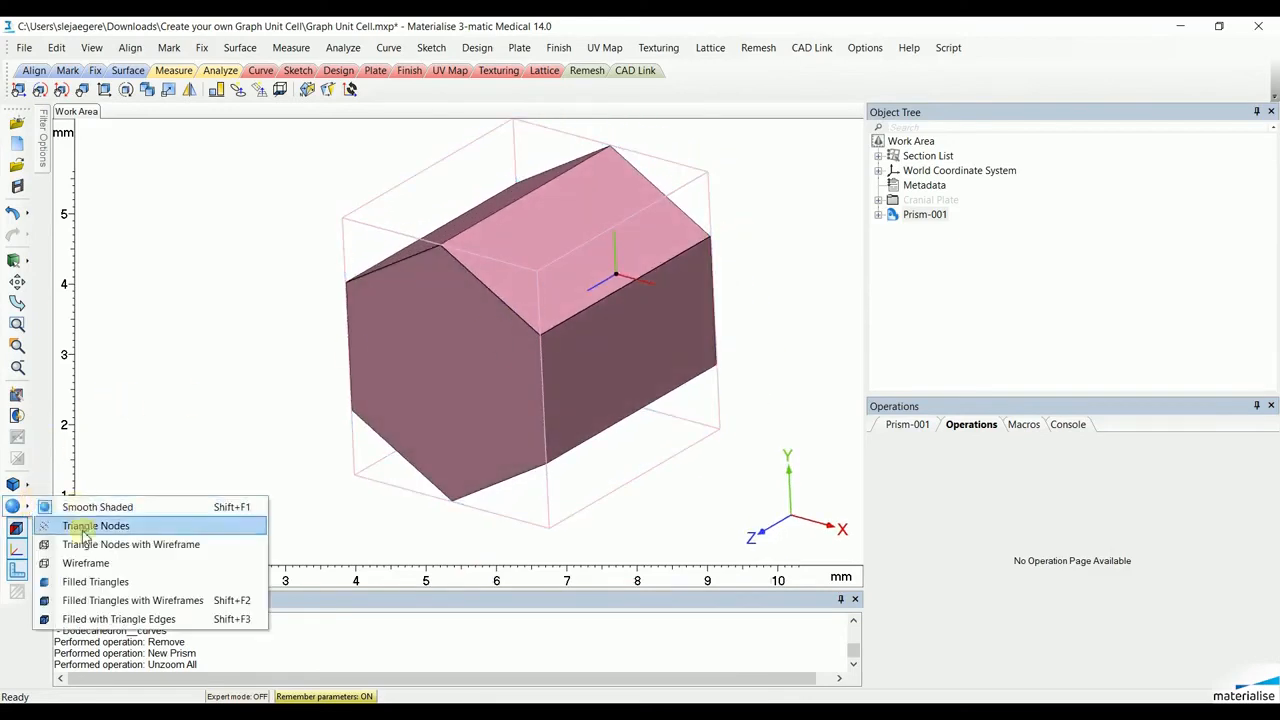
left_click(118, 618)
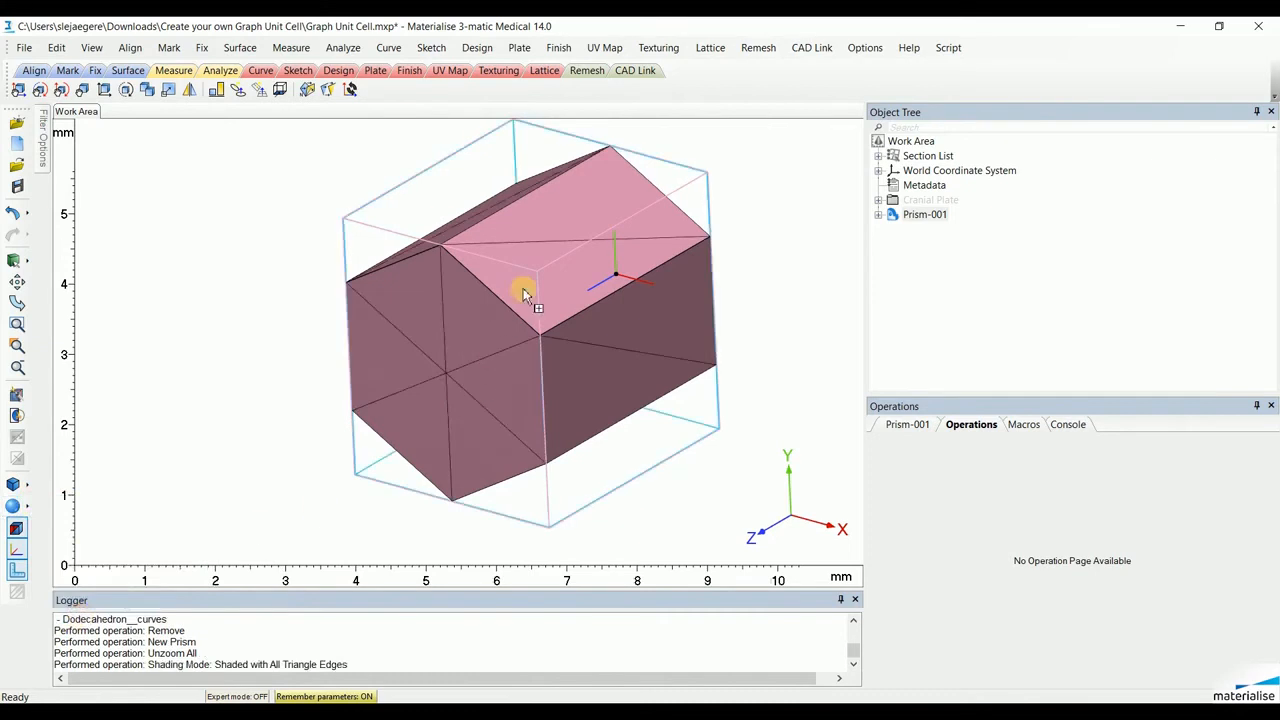
left_click_drag(525, 295, 545, 340)
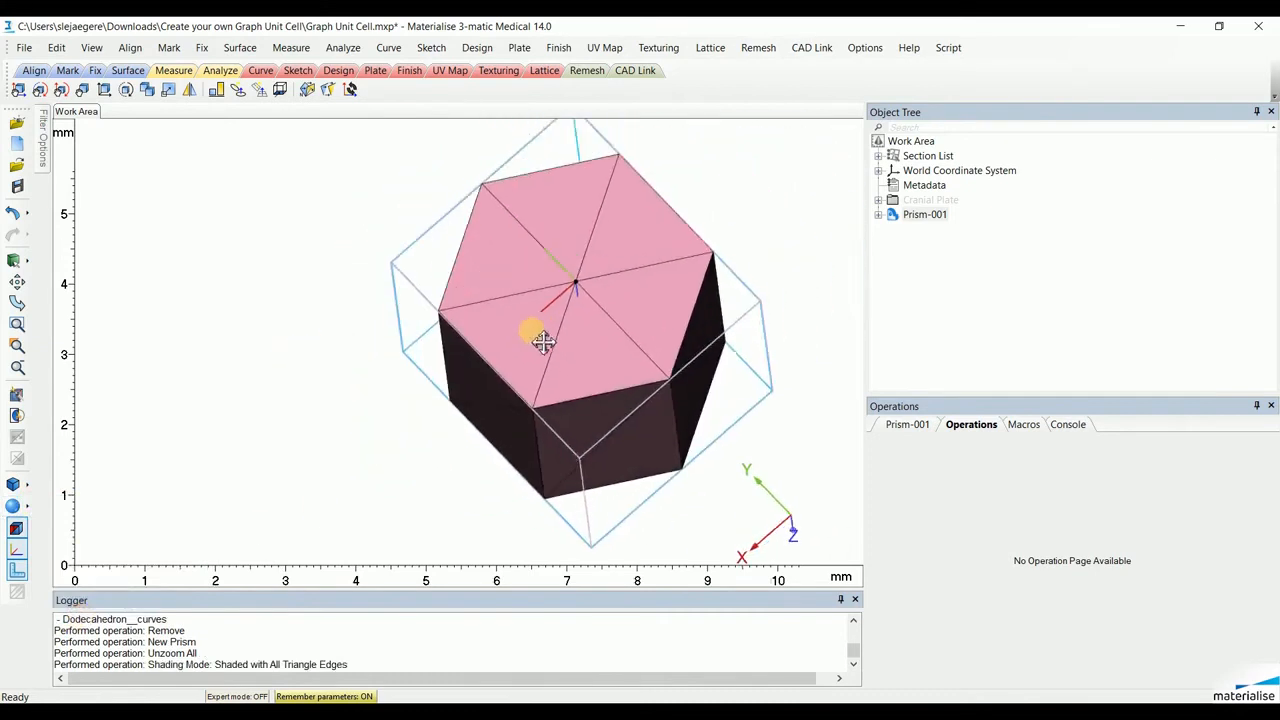
left_click_drag(540, 340, 400, 445)
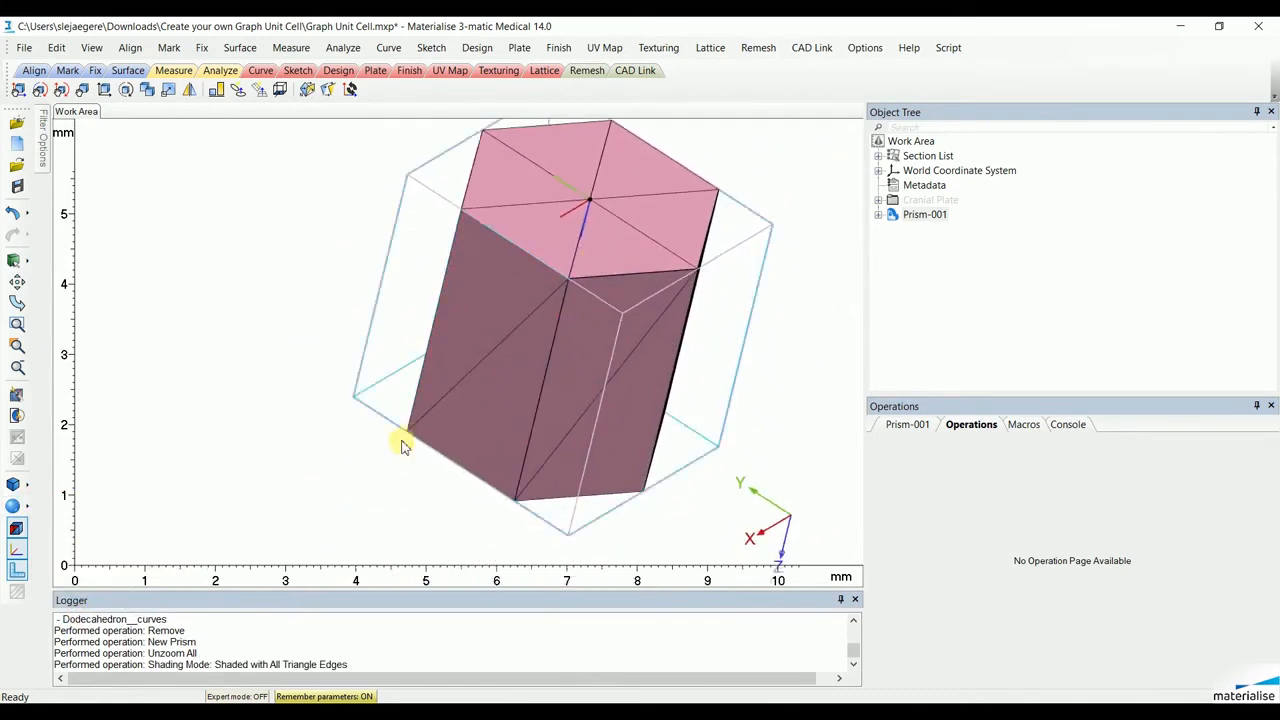
left_click_drag(400, 447, 485, 378)
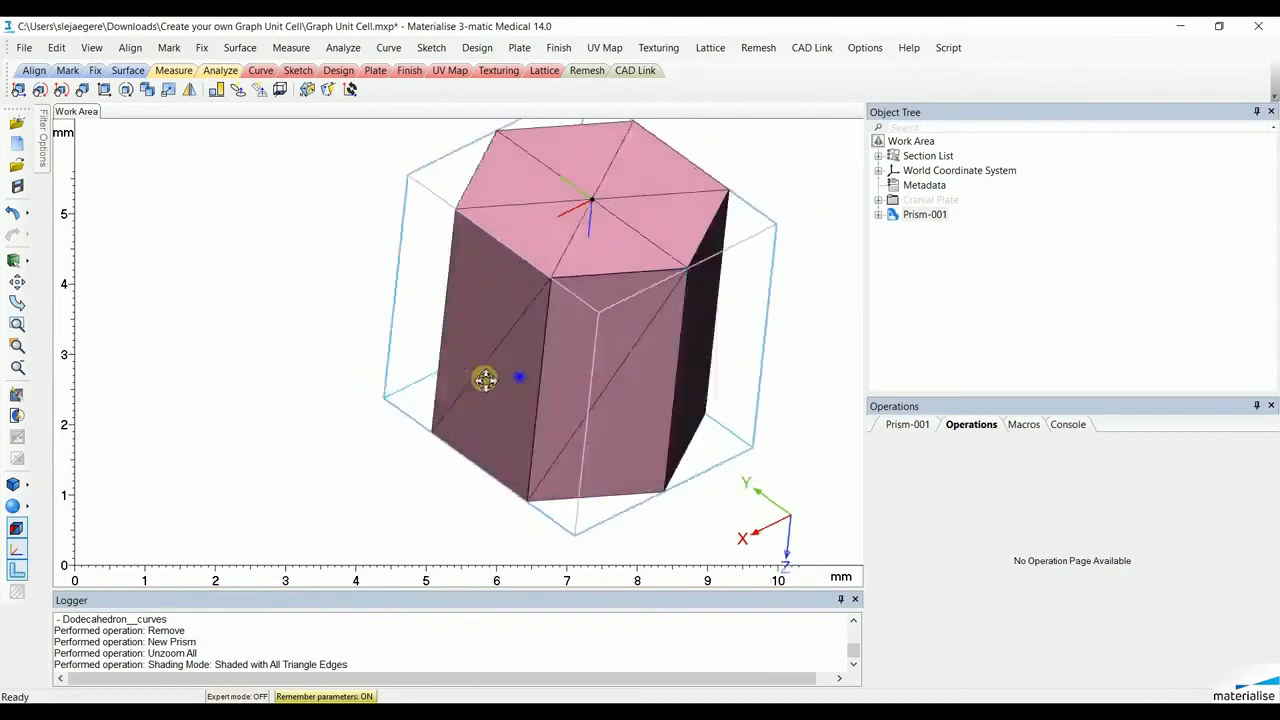
left_click_drag(485, 378, 442, 405)
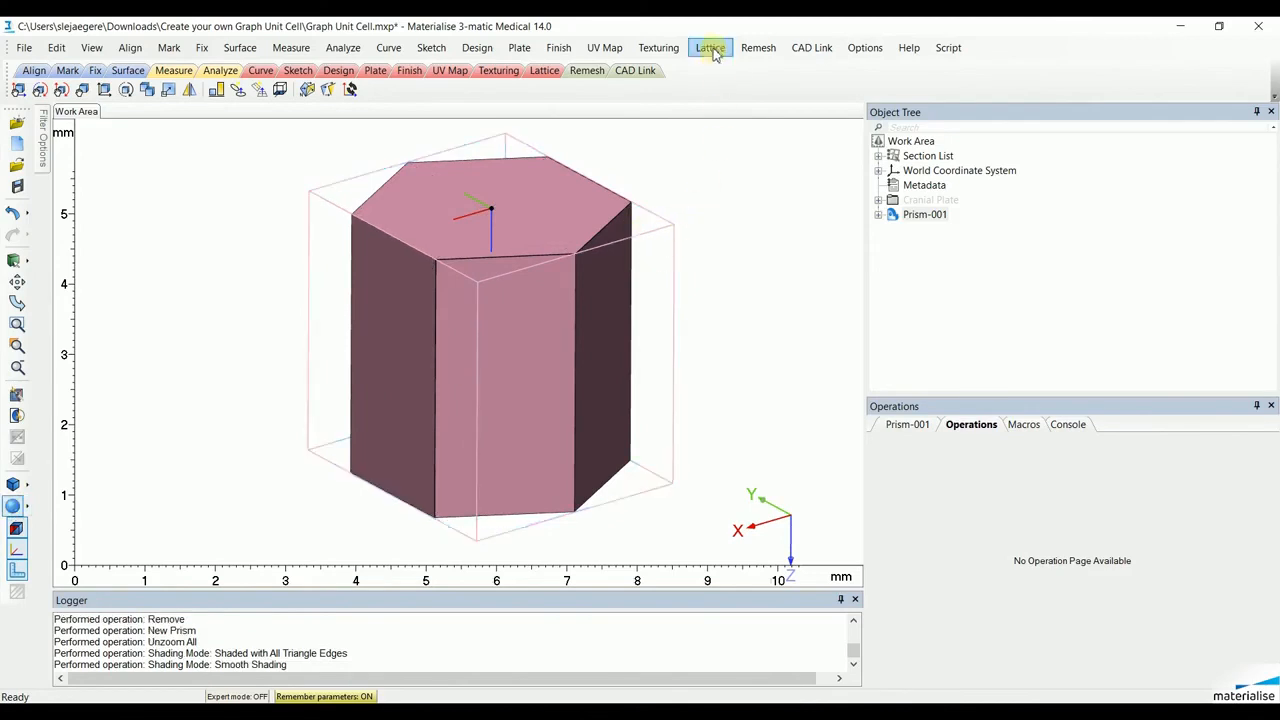
- Build a Mesh Based Lattice on Prism-001, keeping the existing mesh, and orbit the struts
left_click(709, 47)
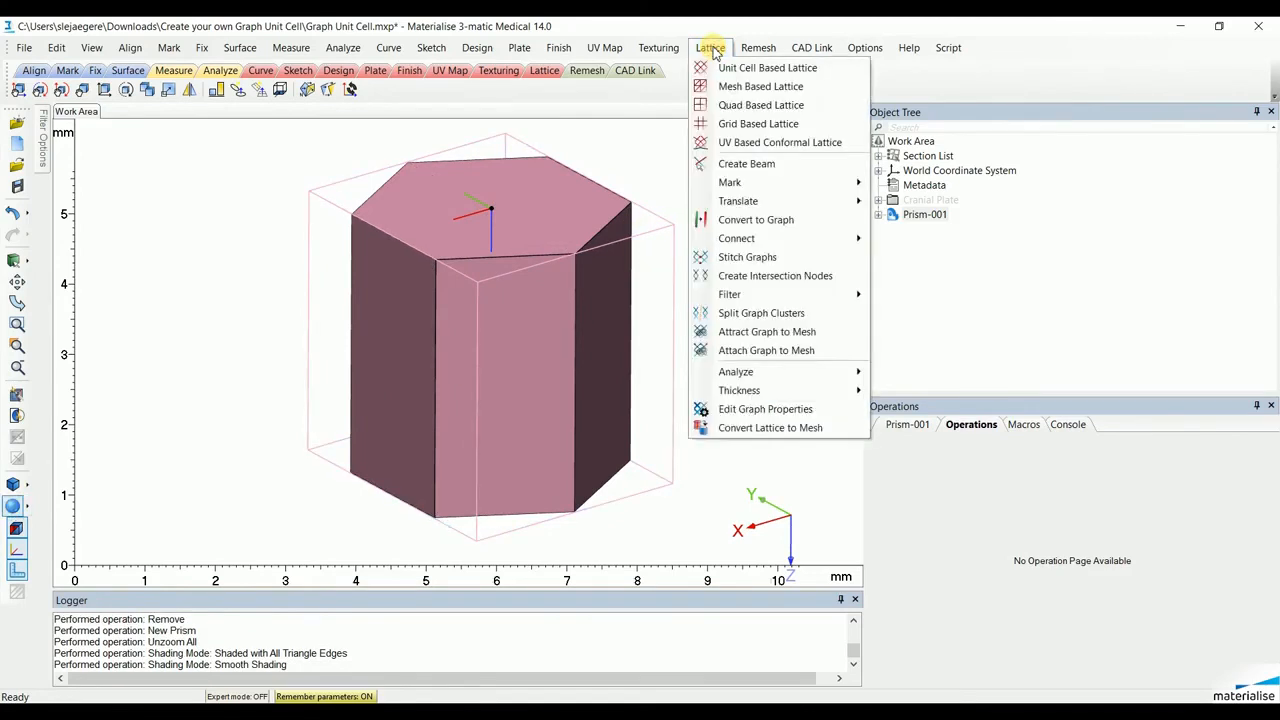
left_click(761, 86)
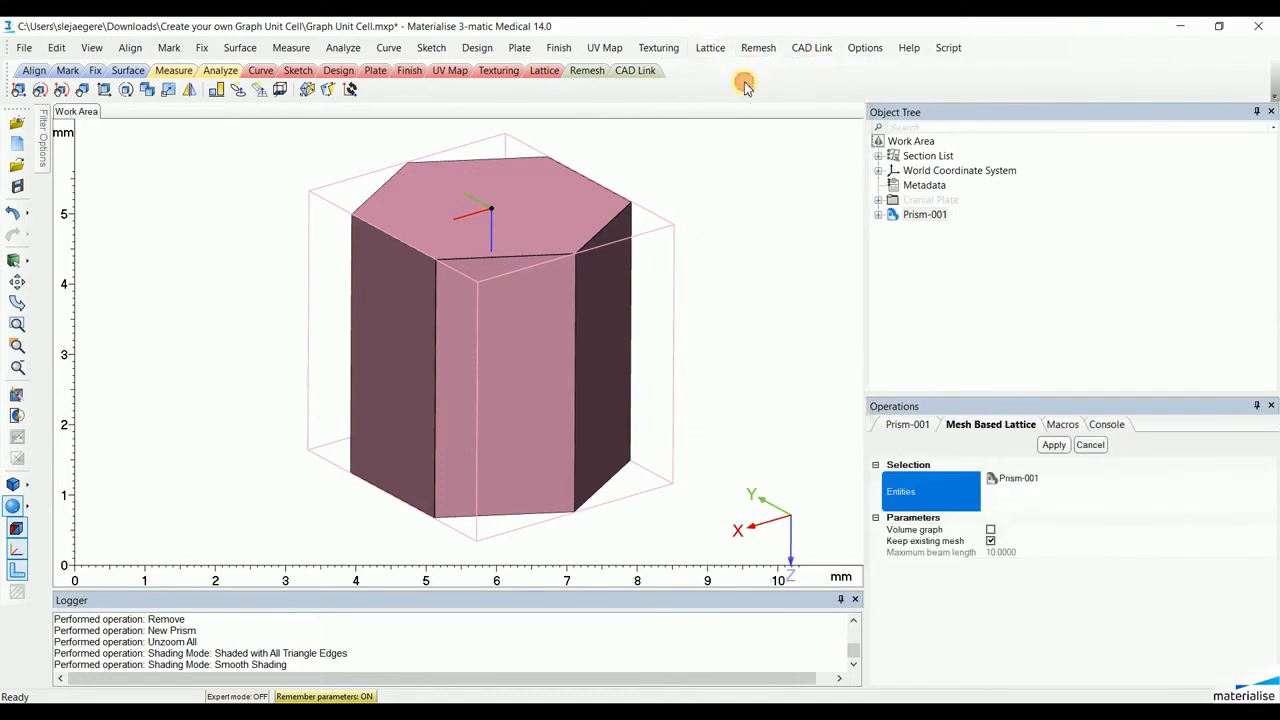
mouse_move(1060, 515)
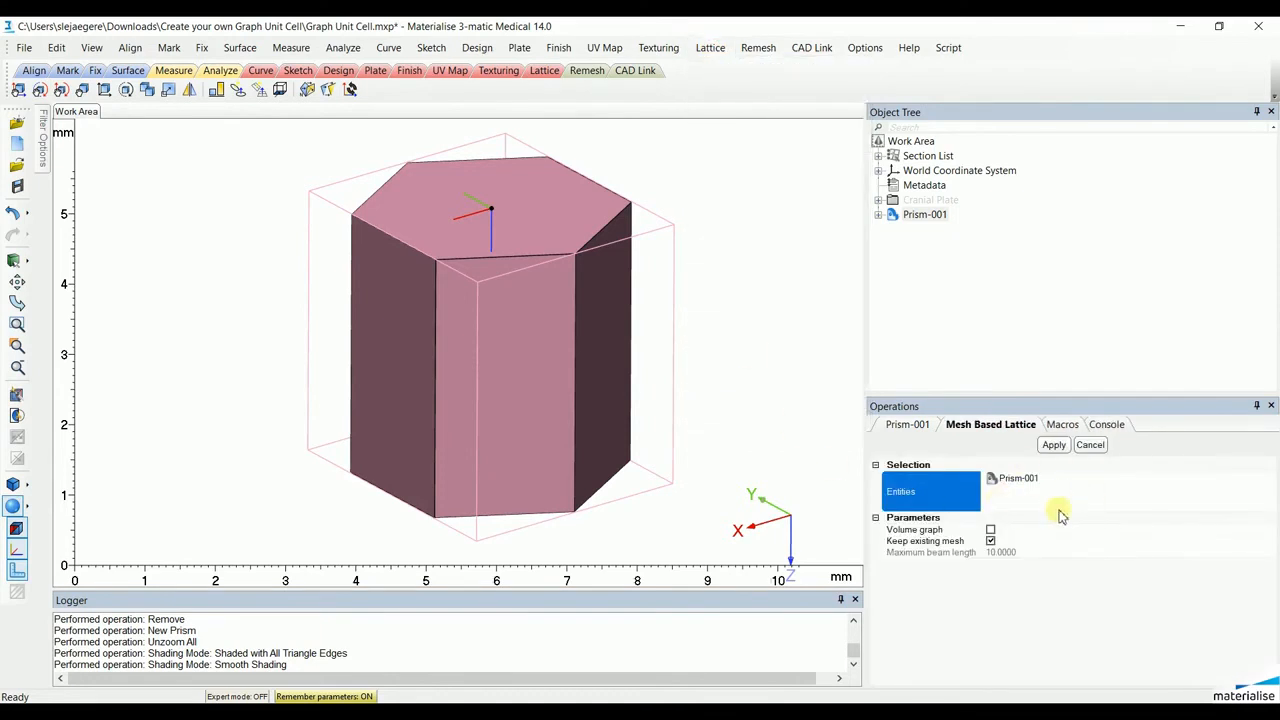
mouse_move(1075, 518)
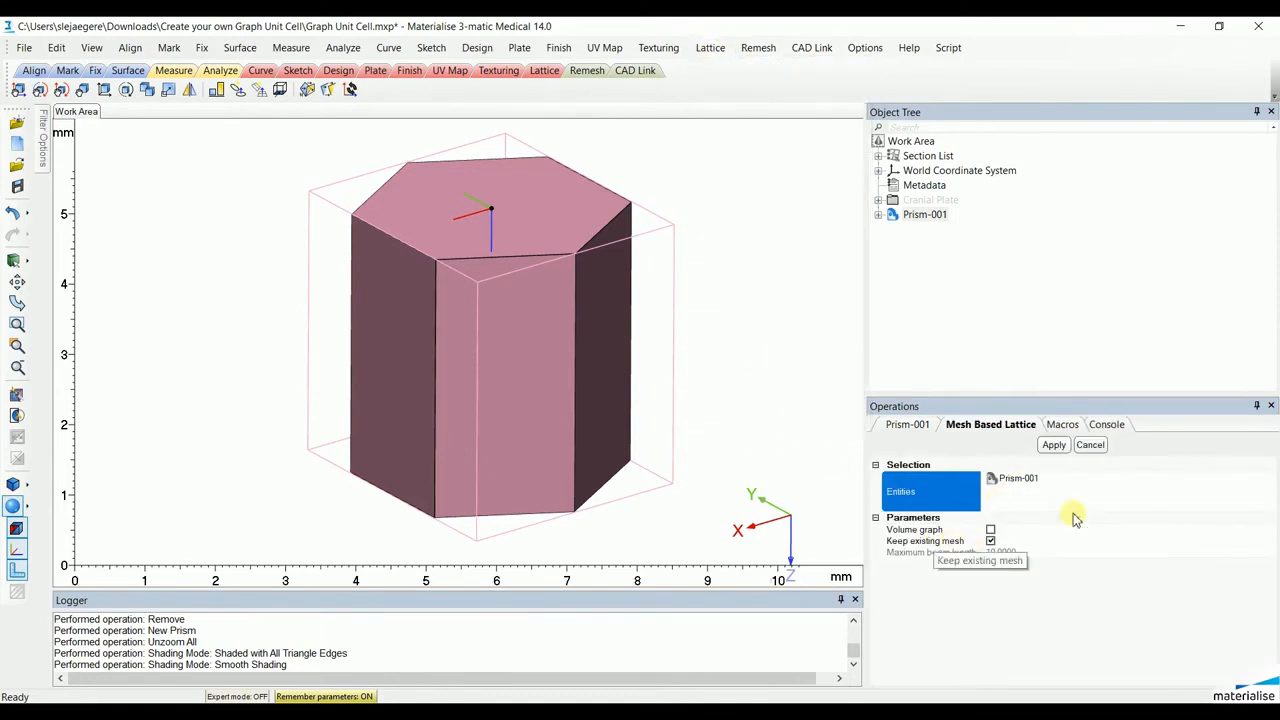
left_click(1053, 444)
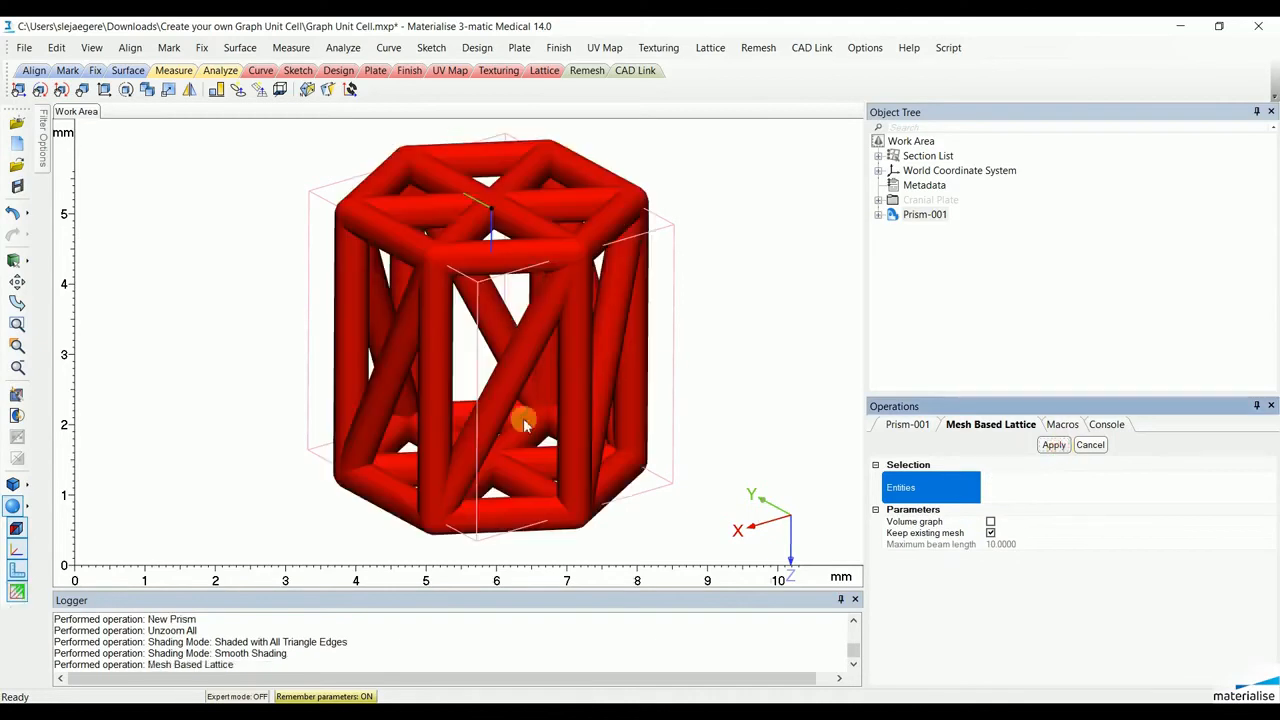
left_click_drag(525, 420, 497, 375)
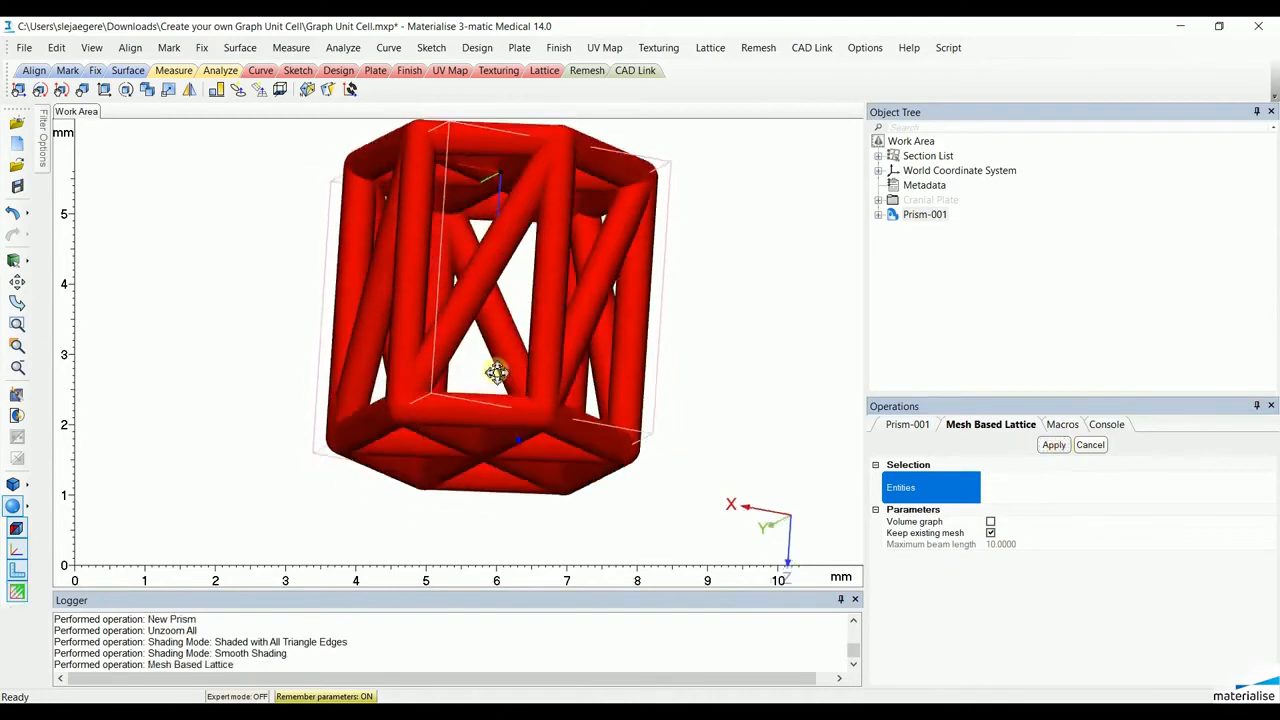
left_click_drag(497, 375, 465, 320)
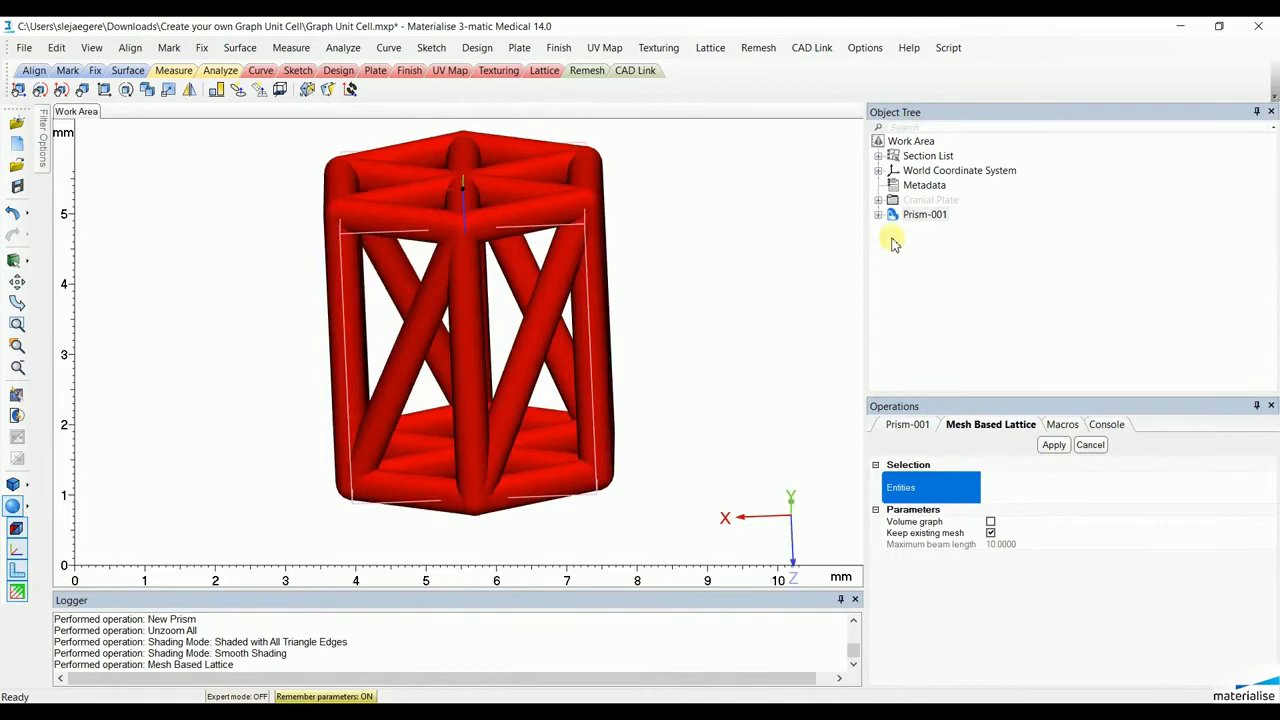
- Expand Prism-001 in the Object Tree and mark the top hexagon's beams with Mark Beam
left_click(878, 214)
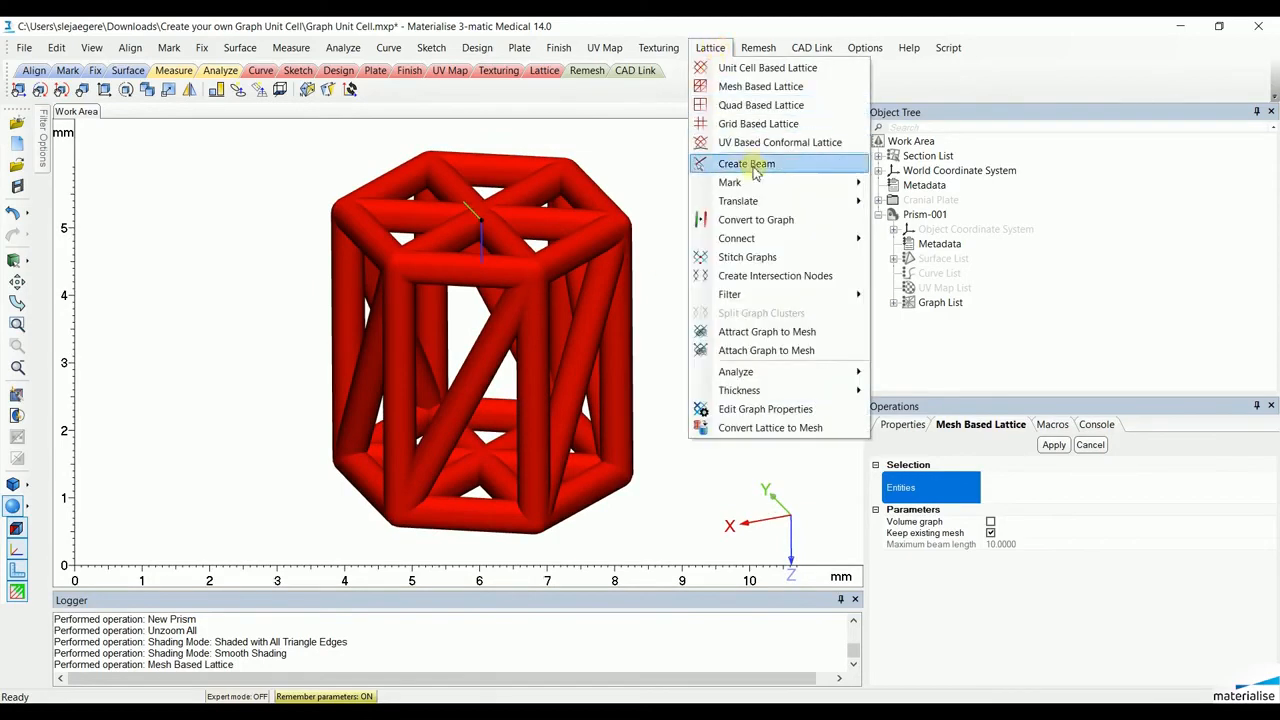
mouse_move(730, 182)
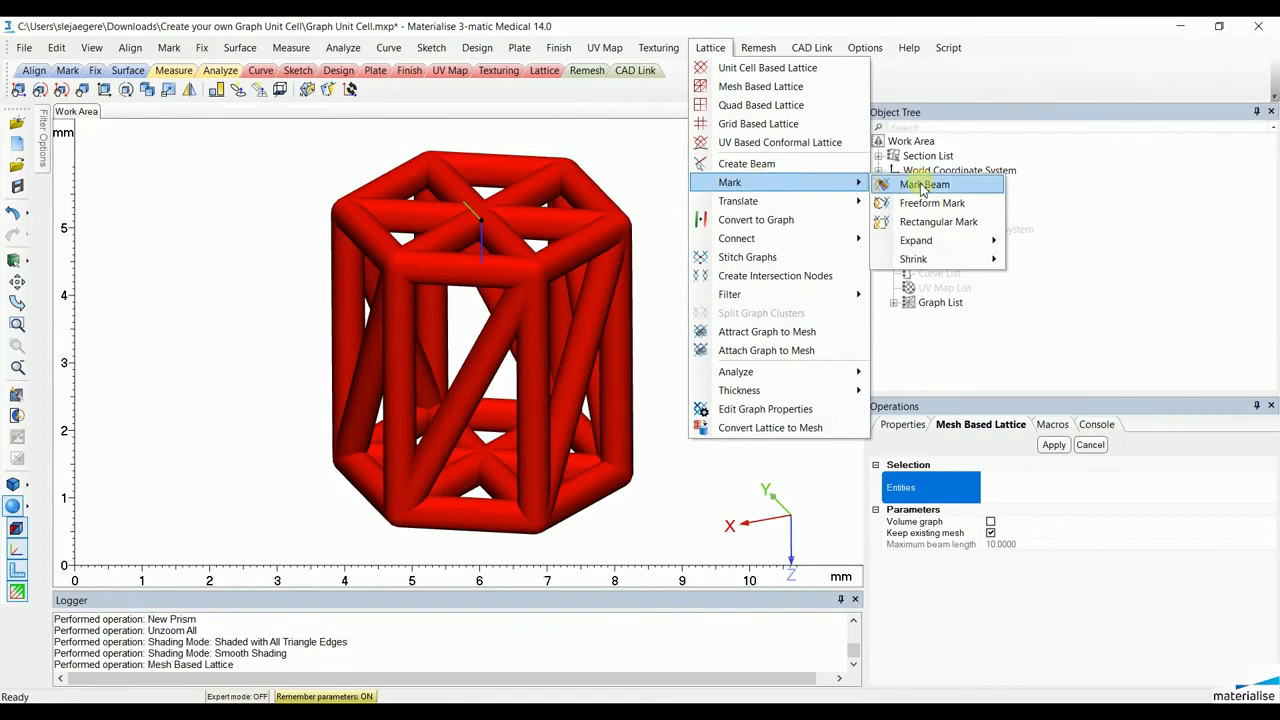
left_click(925, 184)
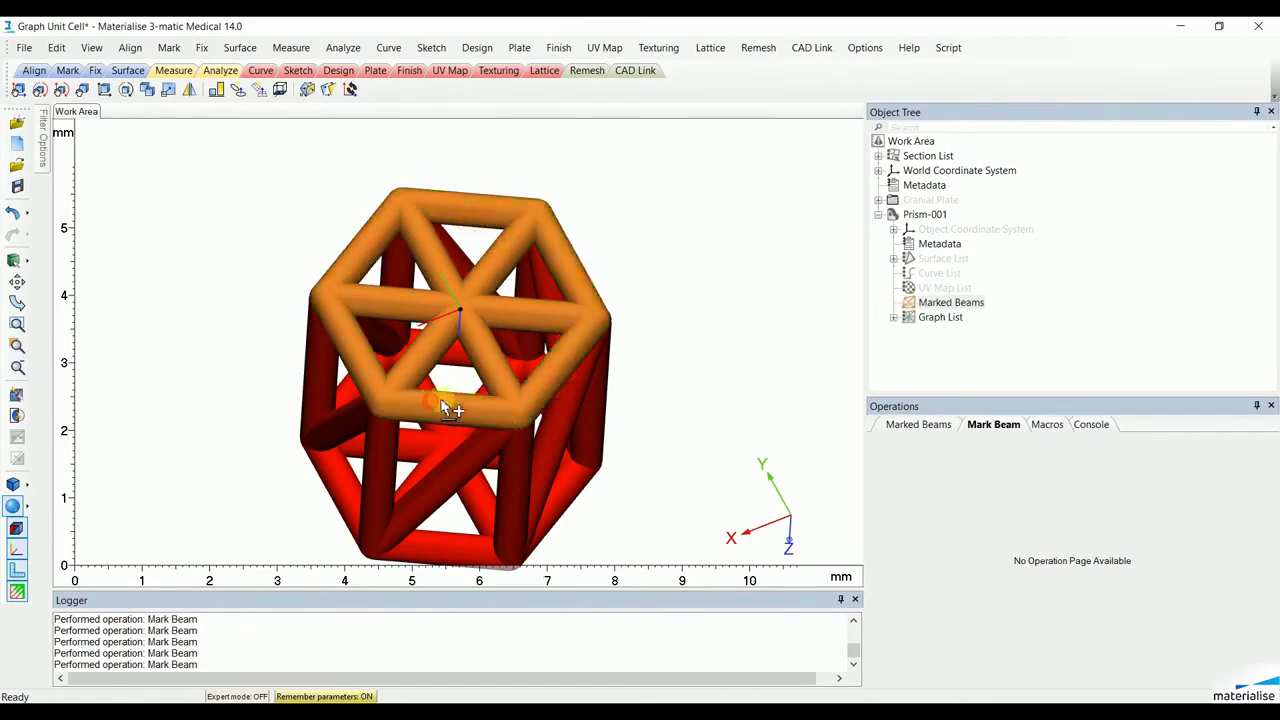
- Delete the marked top-hexagon beams and orbit to view the diagonal side beams
right_click(951, 302)
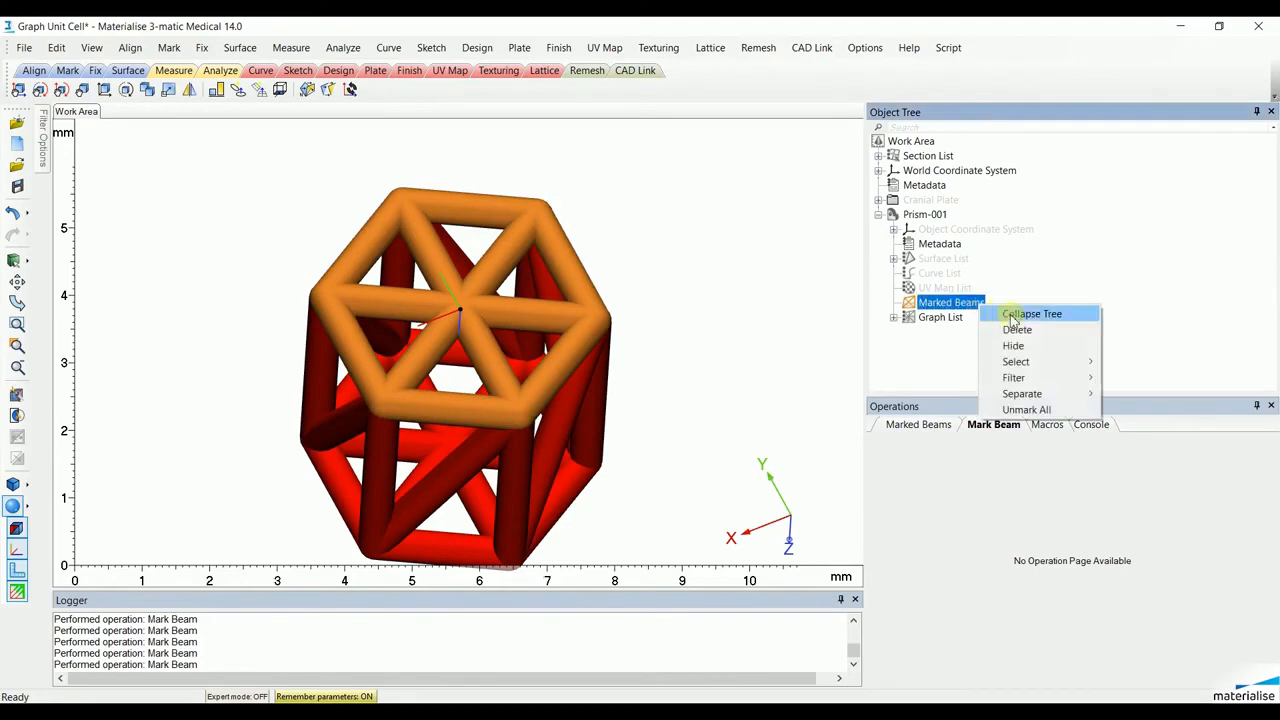
left_click(1018, 329)
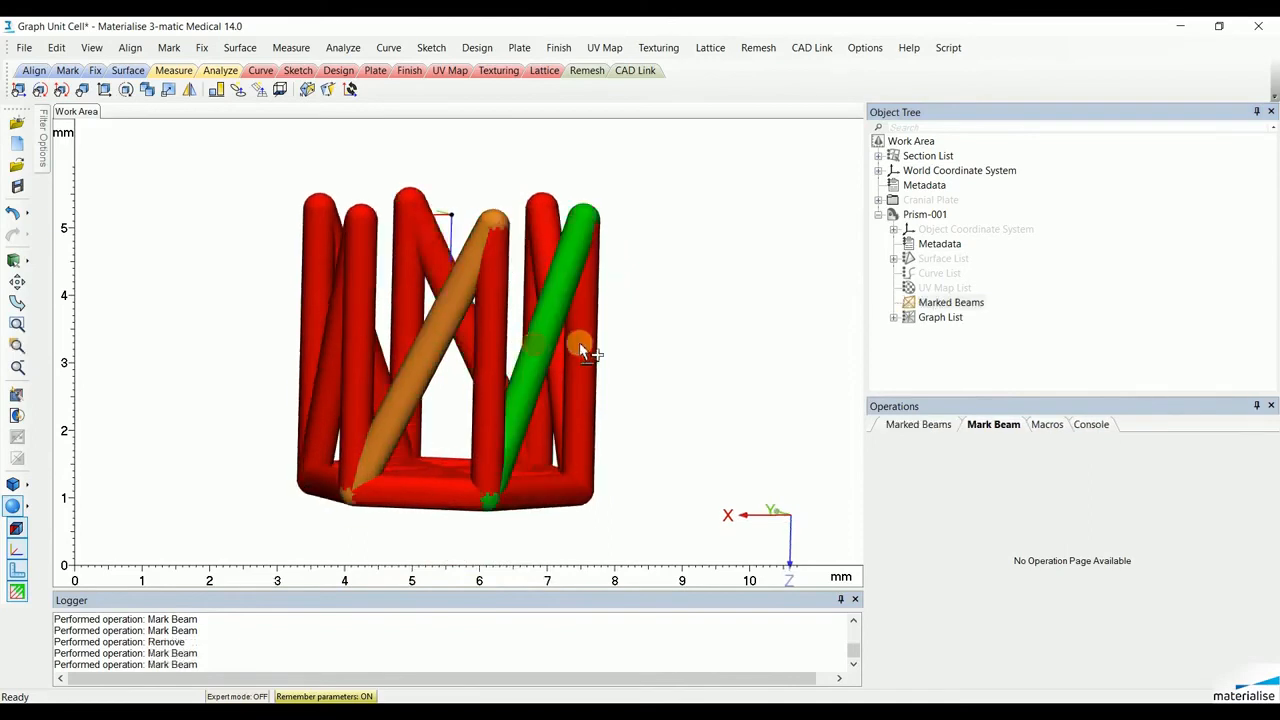
left_click_drag(580, 350, 445, 355)
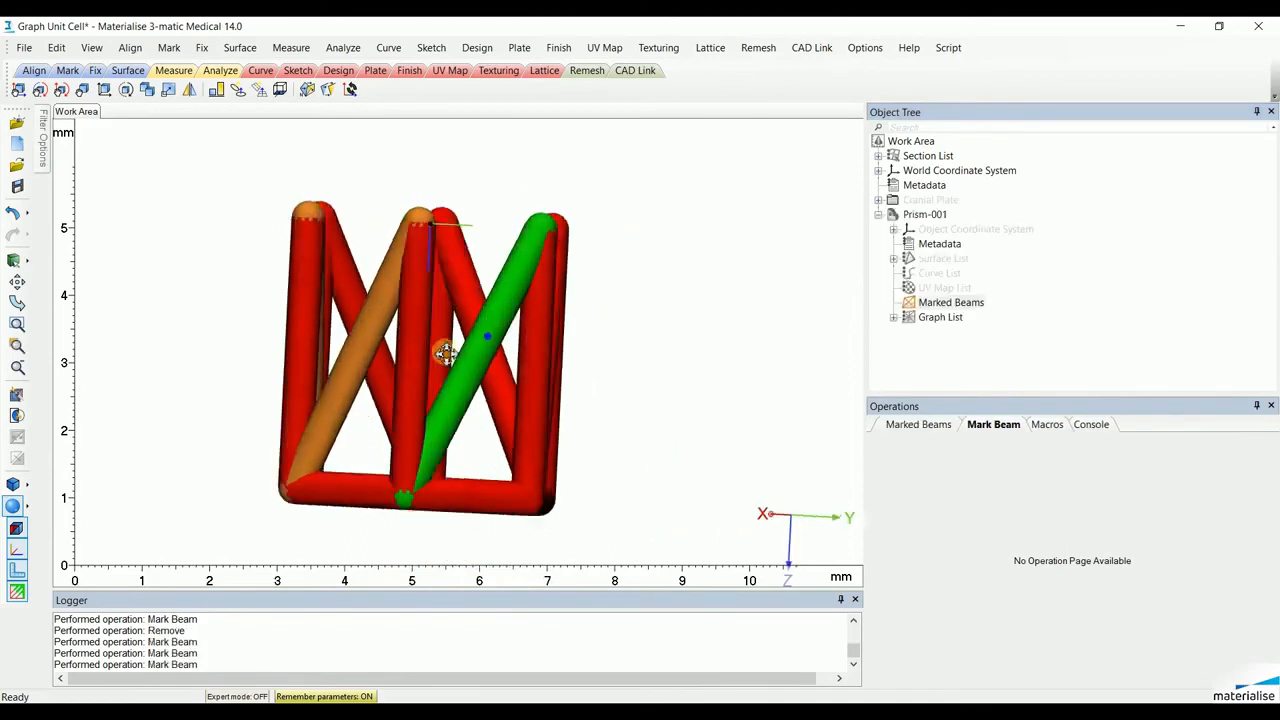
left_click_drag(445, 355, 585, 358)
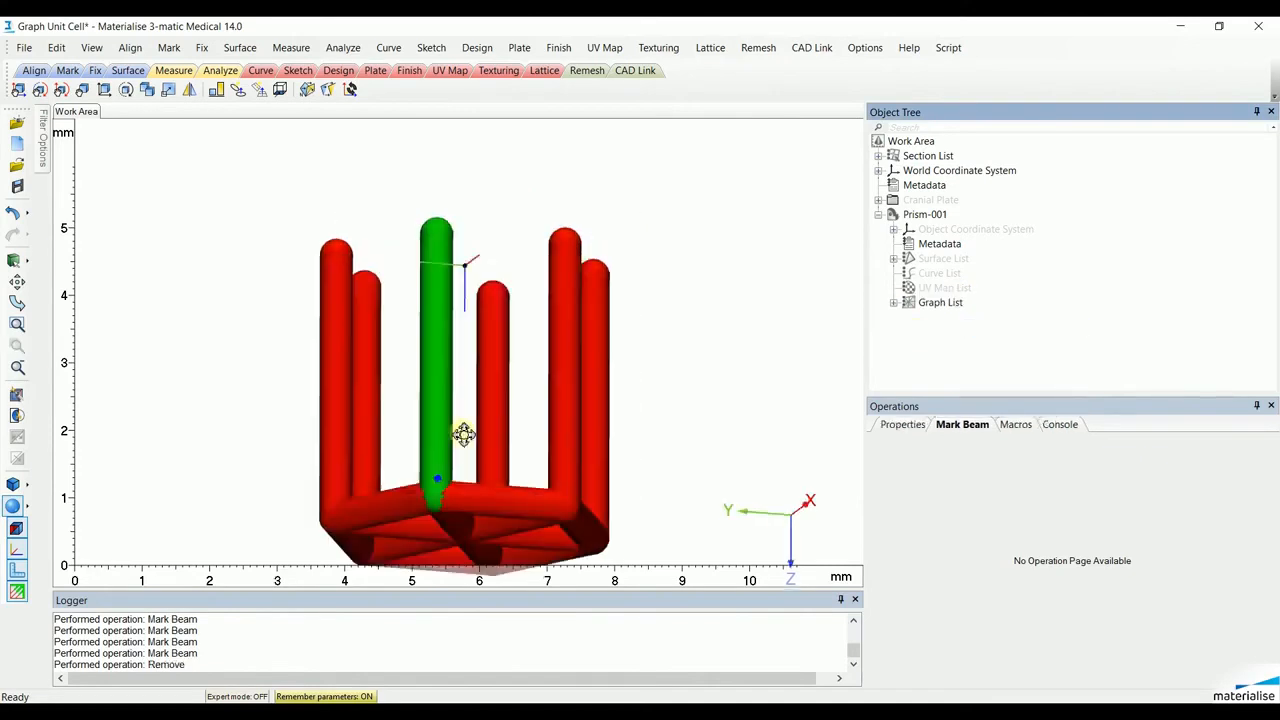
- Delete the marked inner spoke beams of the bottom hexagon and check the trimmed lattice
left_click_drag(465, 435, 540, 335)
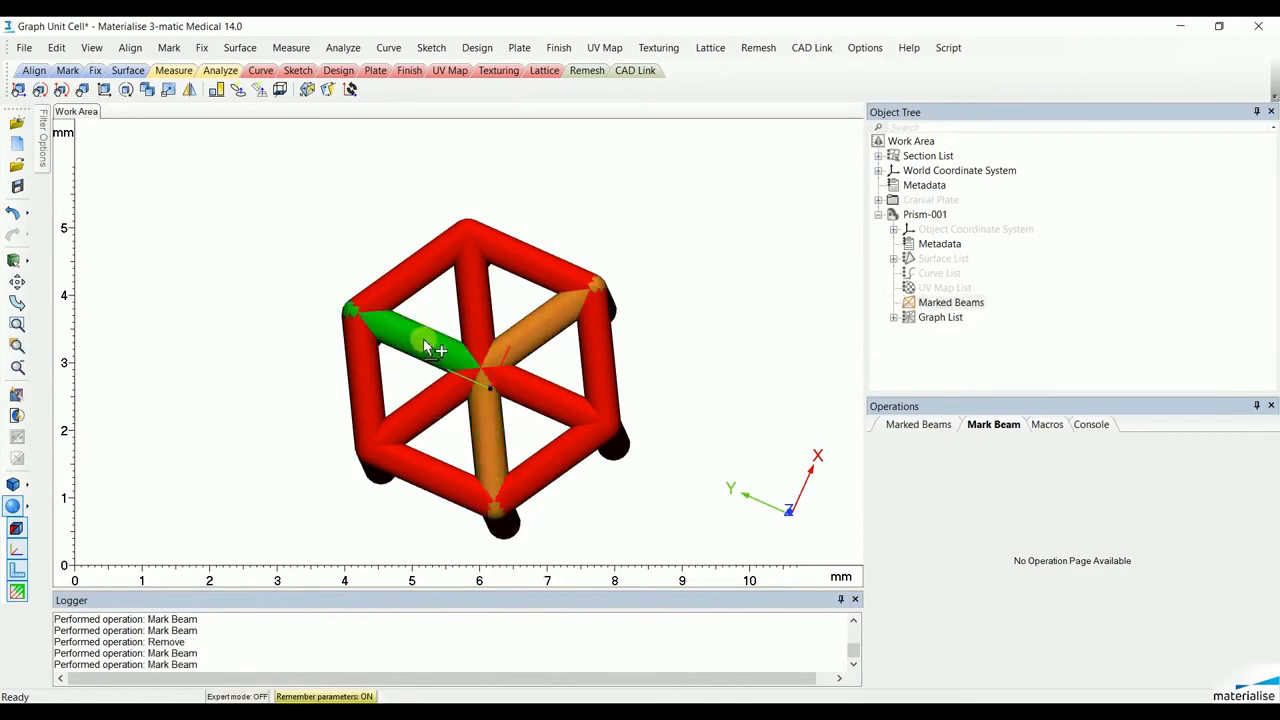
right_click(951, 302)
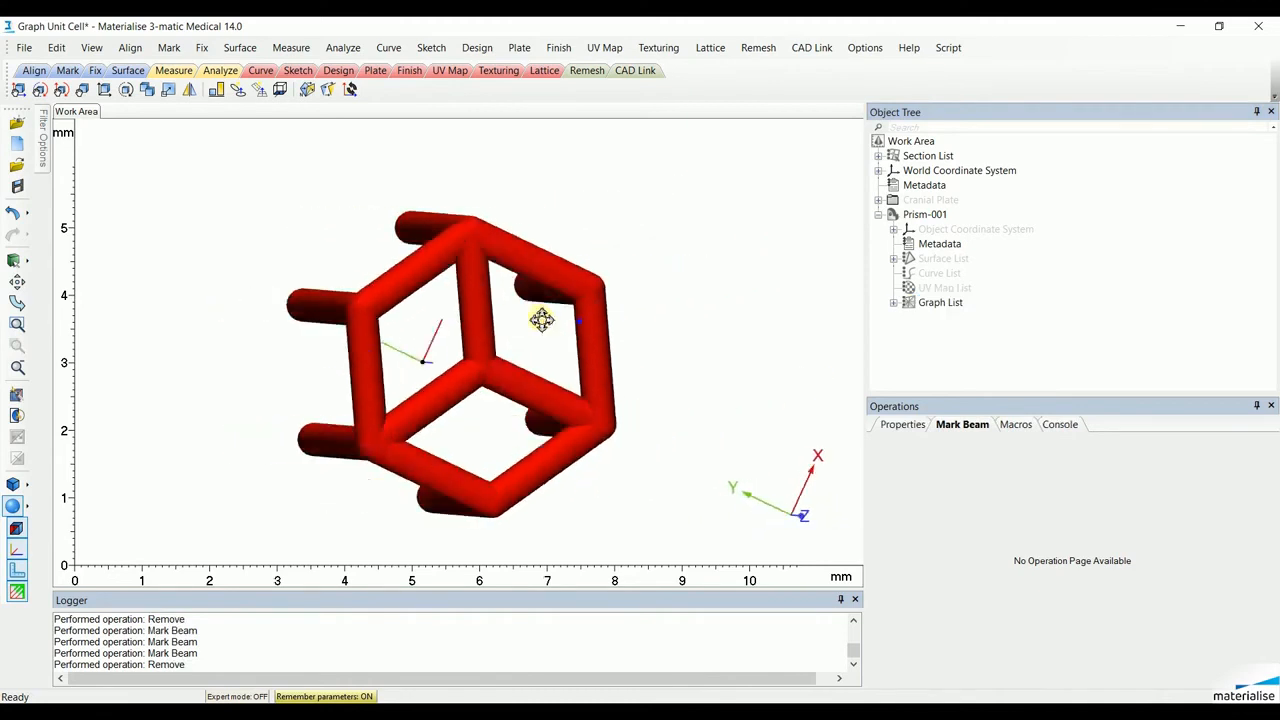
left_click_drag(540, 320, 680, 110)
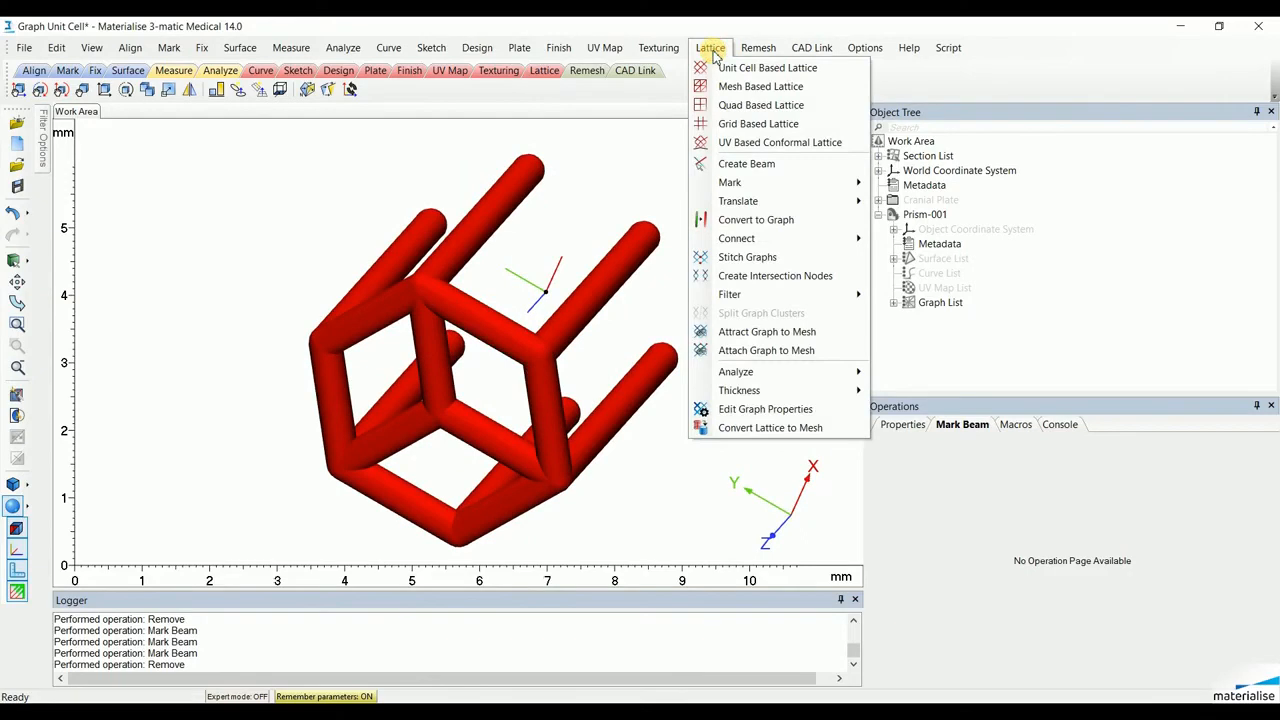
- Add a new beam with Create Beam and pick the unwanted beam on the cell
left_click(746, 163)
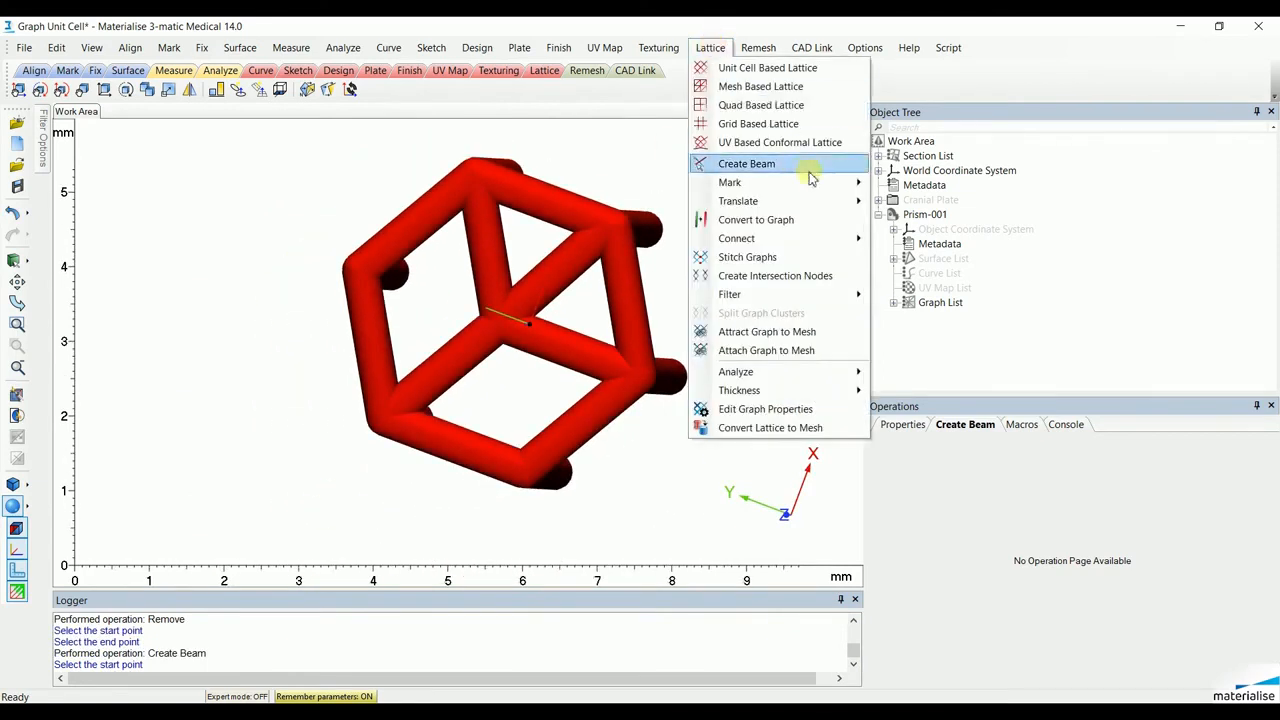
left_click(730, 182)
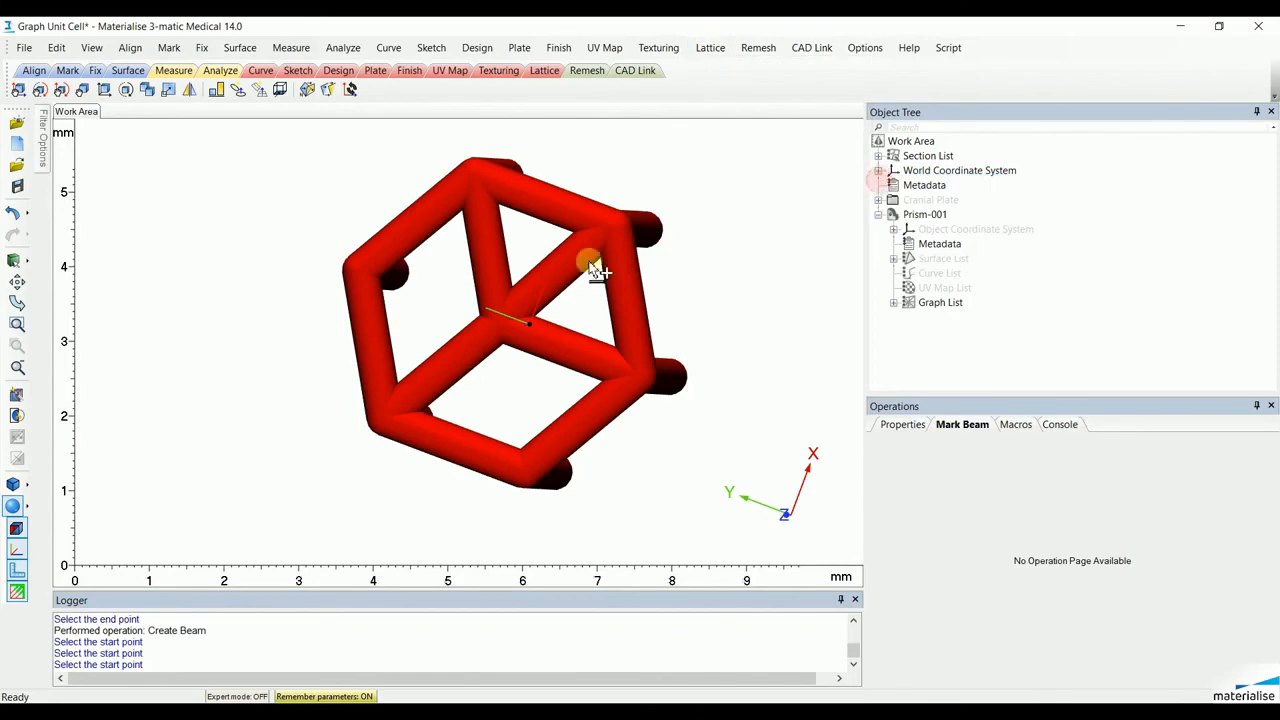
left_click(590, 262)
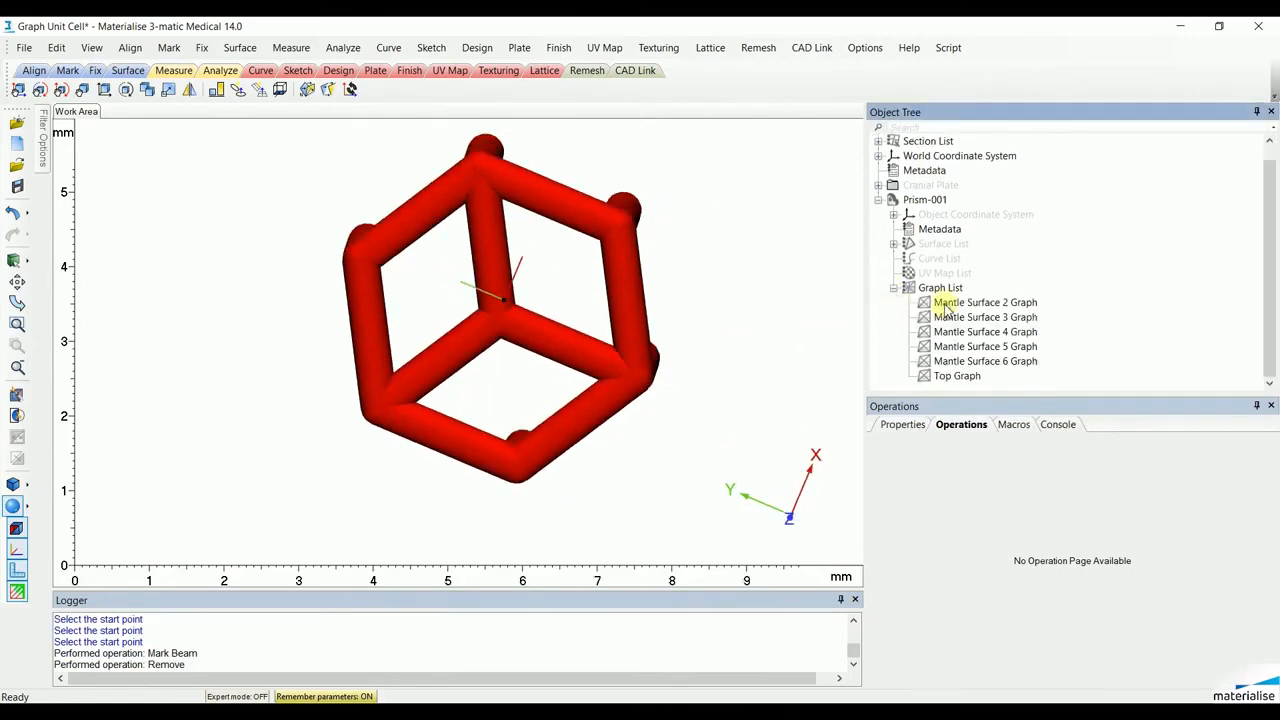
- Merge all Prism-001 graphs into one, rename it HoneyComb, and collapse the prism entry
right_click(940, 287)
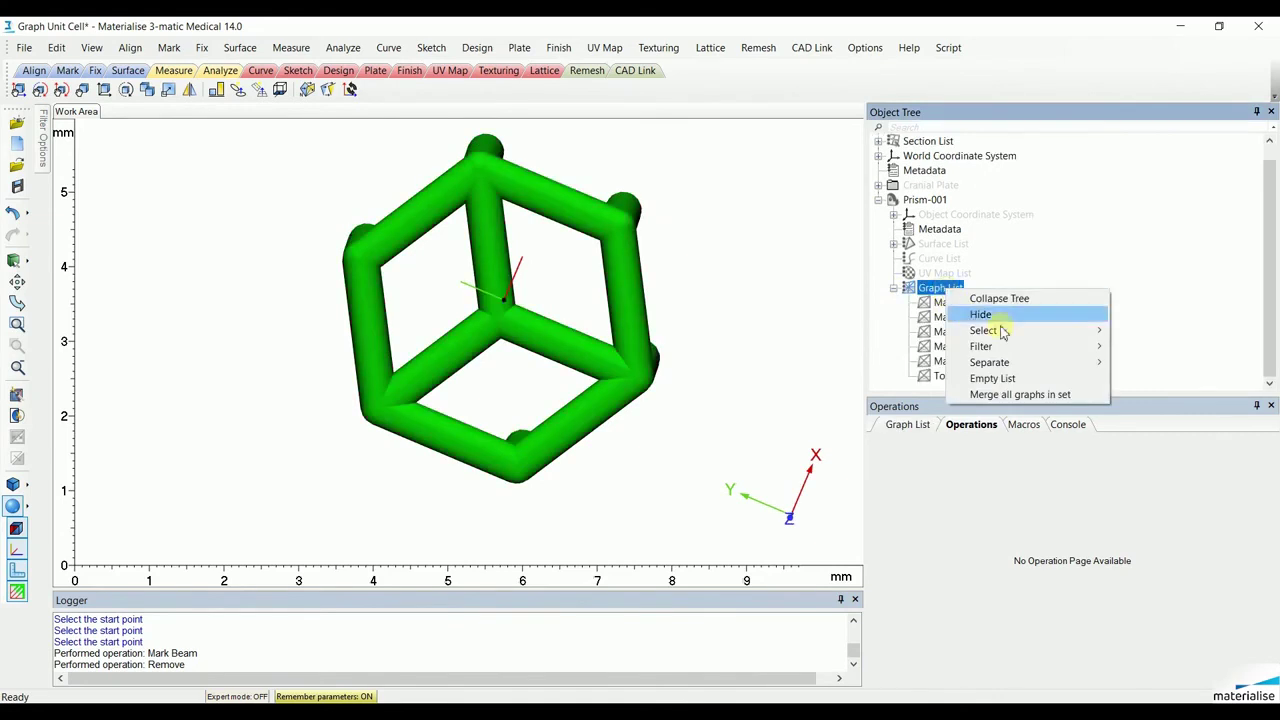
left_click(1019, 394)
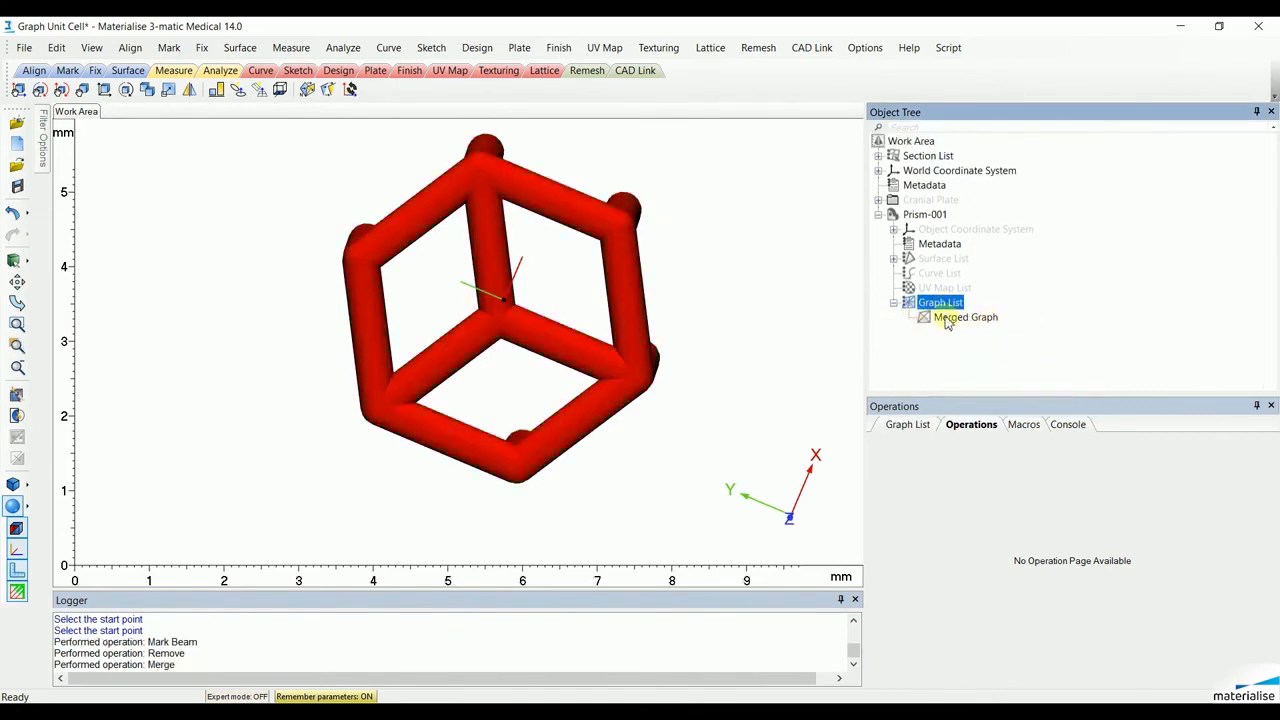
left_click(965, 317)
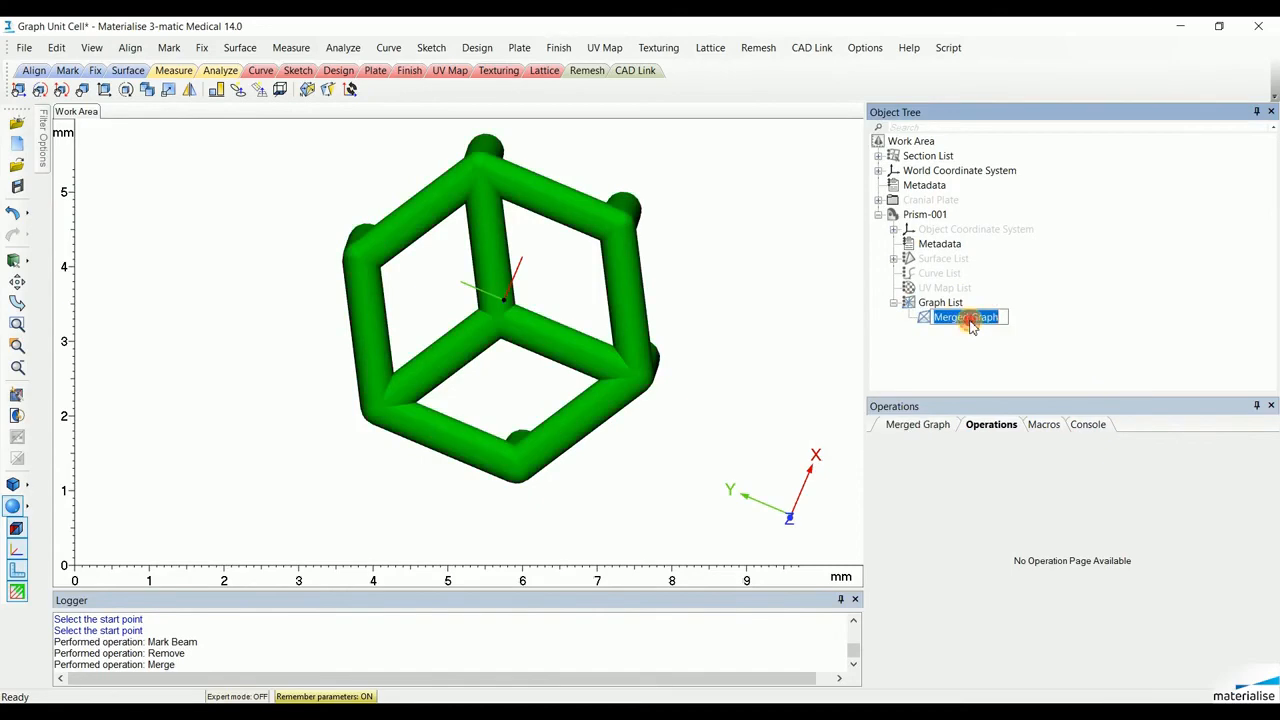
type("HoneyComb")
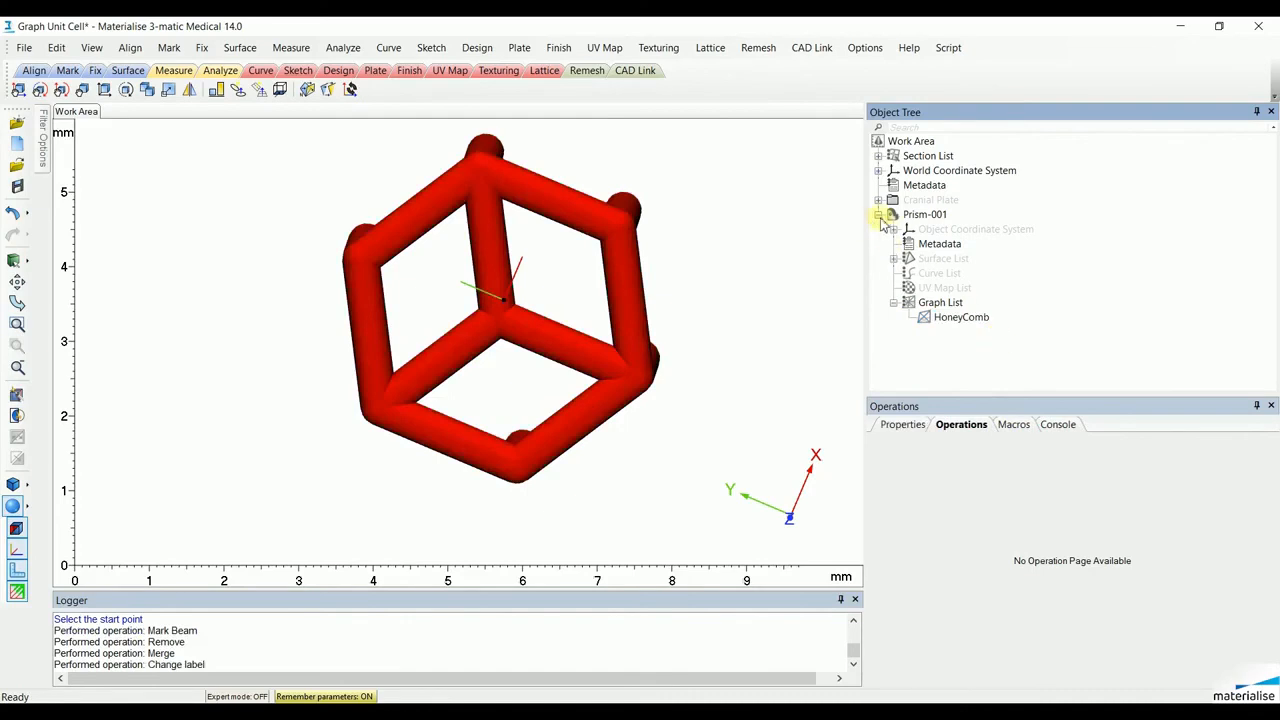
left_click(884, 214)
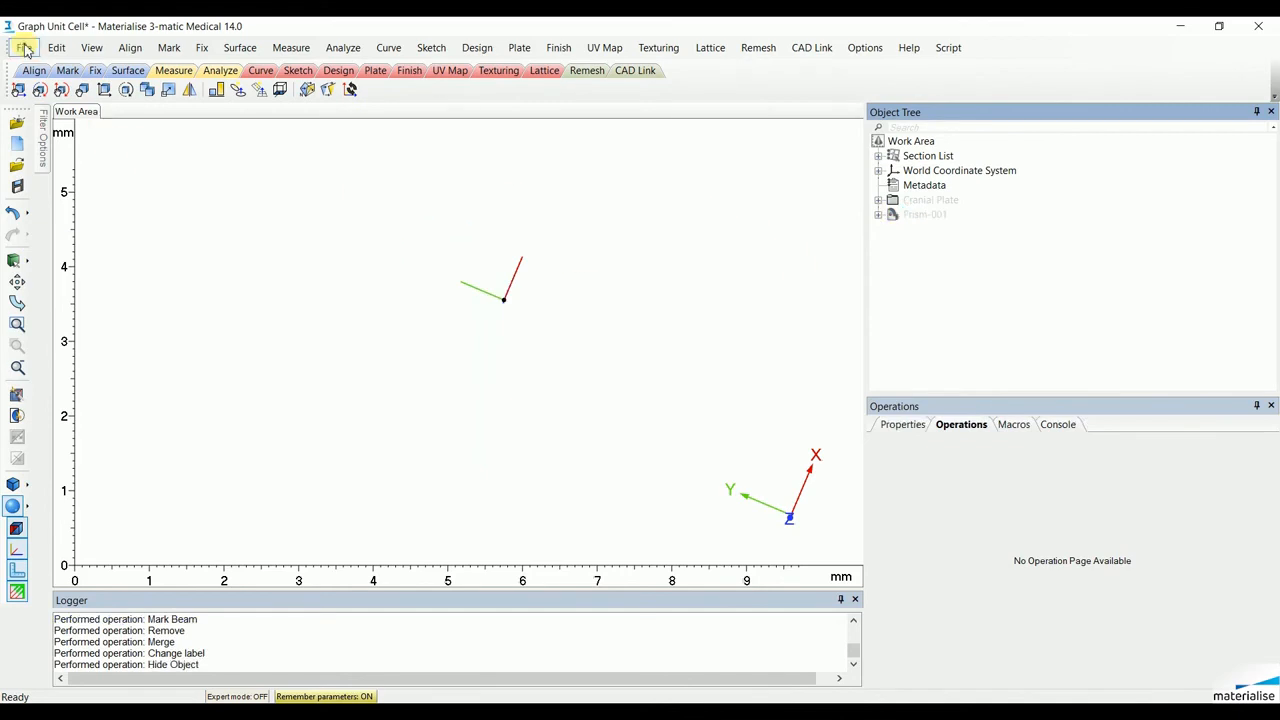
- Import Dodecahedron.igs with default IGES settings and rotate to a face-on view
left_click(24, 47)
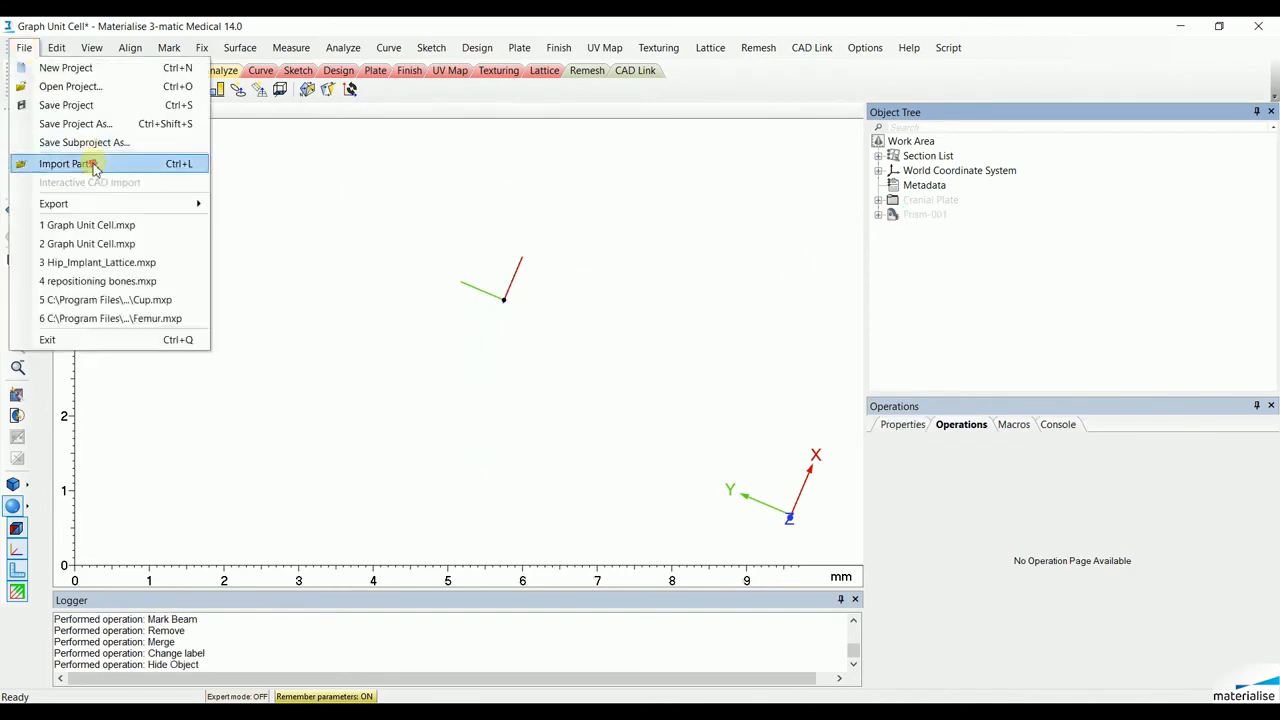
left_click(65, 163)
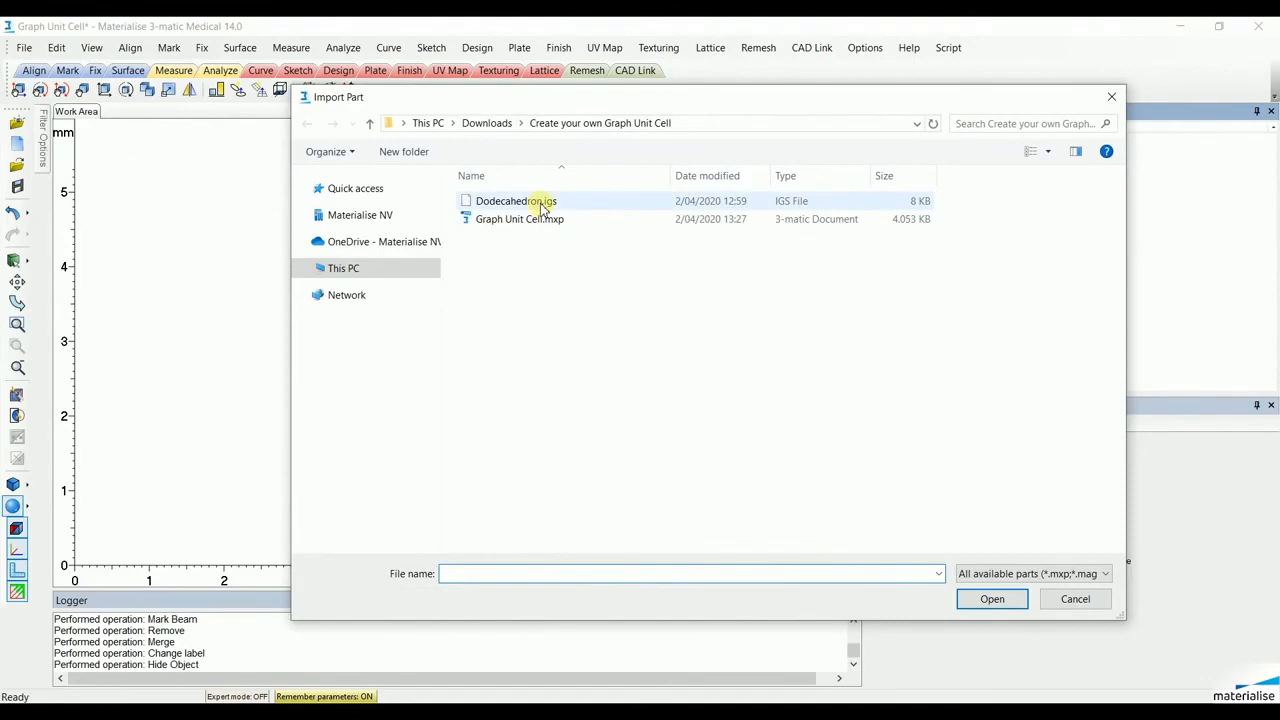
double_click(516, 201)
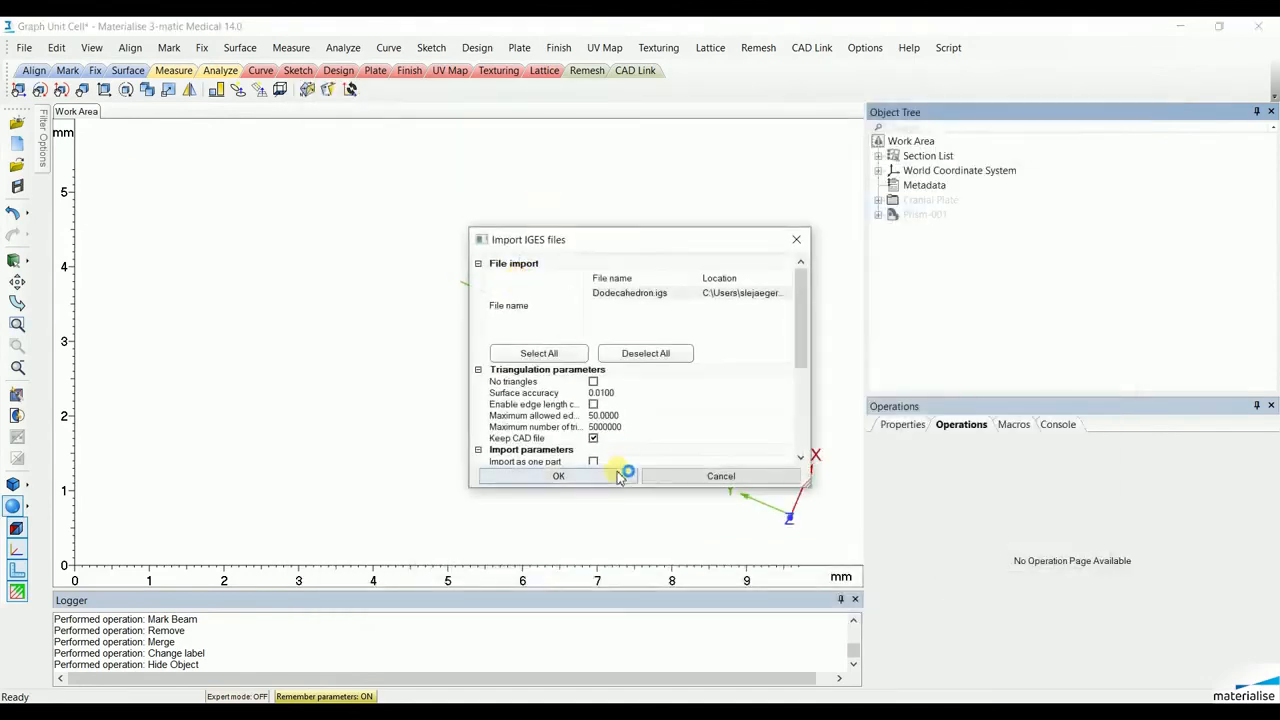
left_click(558, 476)
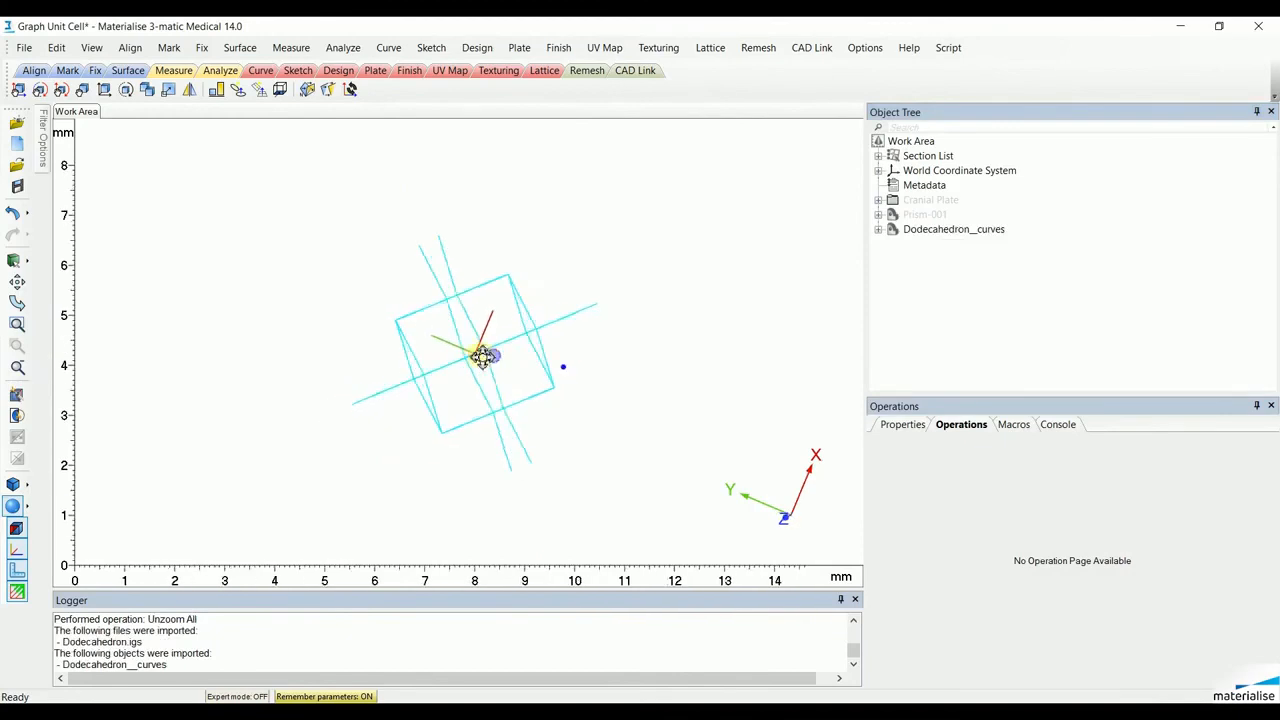
left_click_drag(480, 355, 585, 378)
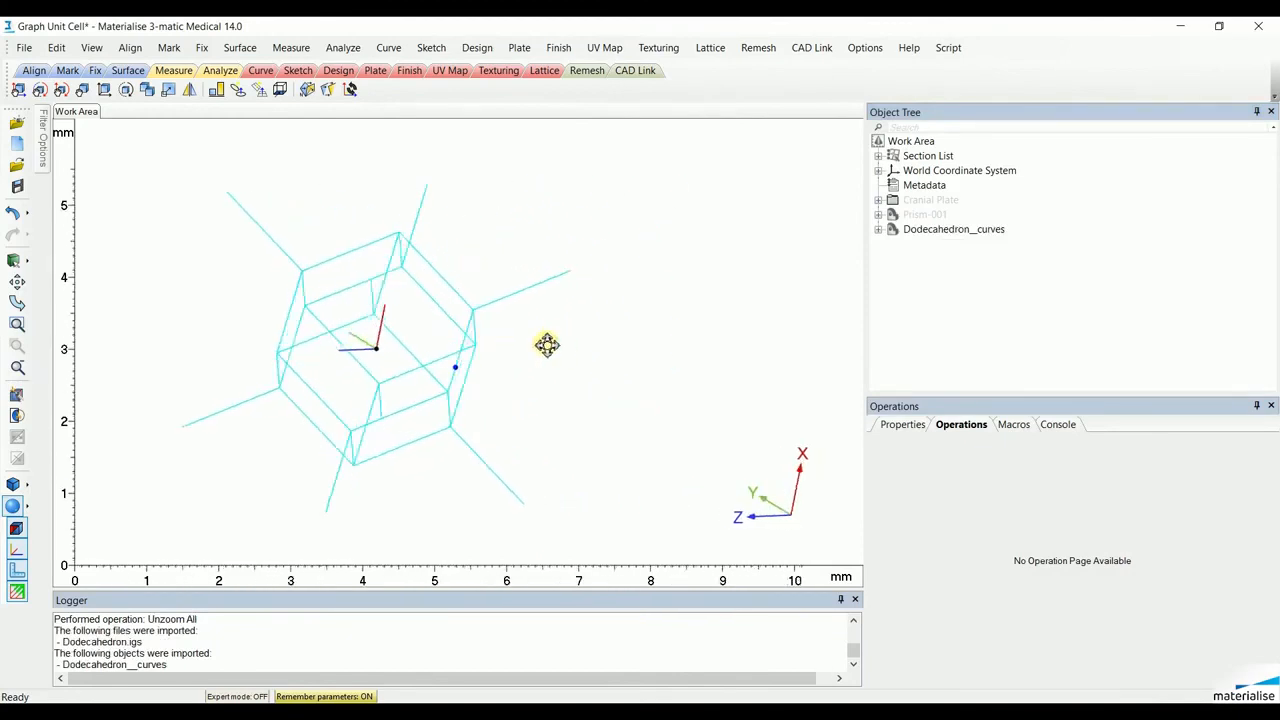
left_click_drag(547, 345, 753, 207)
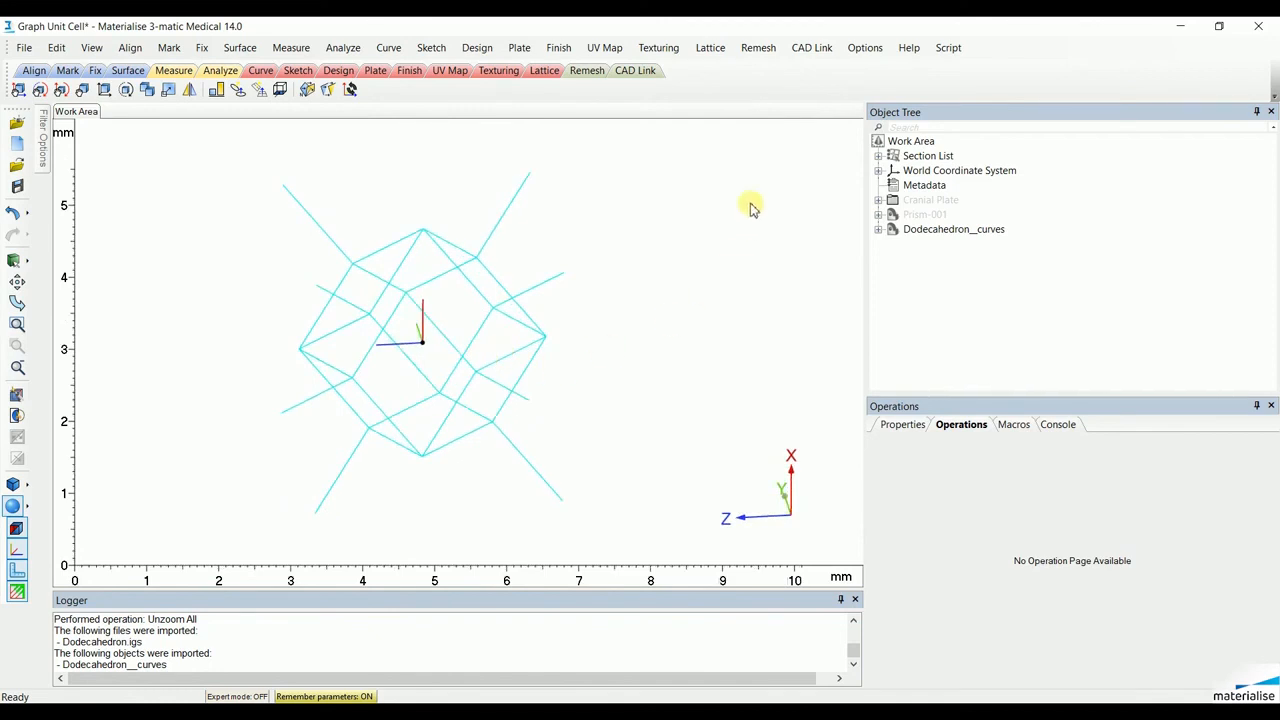
left_click(710, 47)
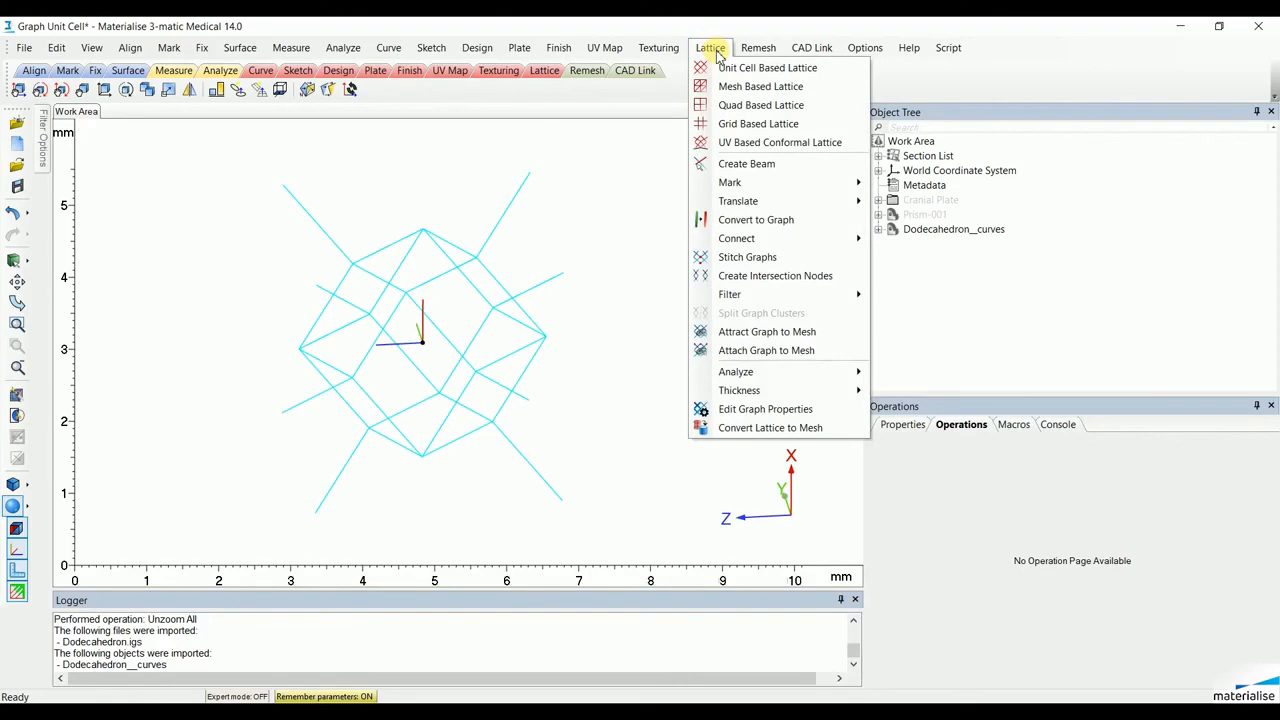
mouse_move(756, 219)
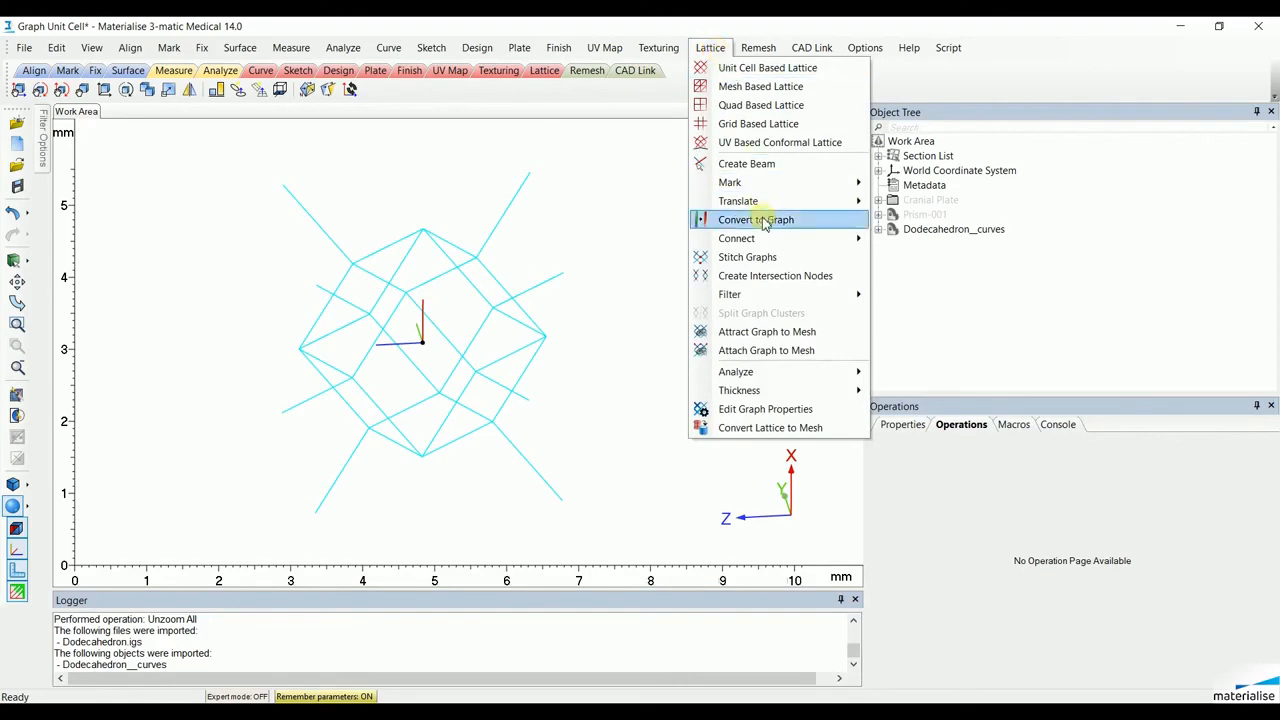
- Convert all curves in Dodecahedron__curves' Curve List into a graph with Convert to Graph
left_click(755, 219)
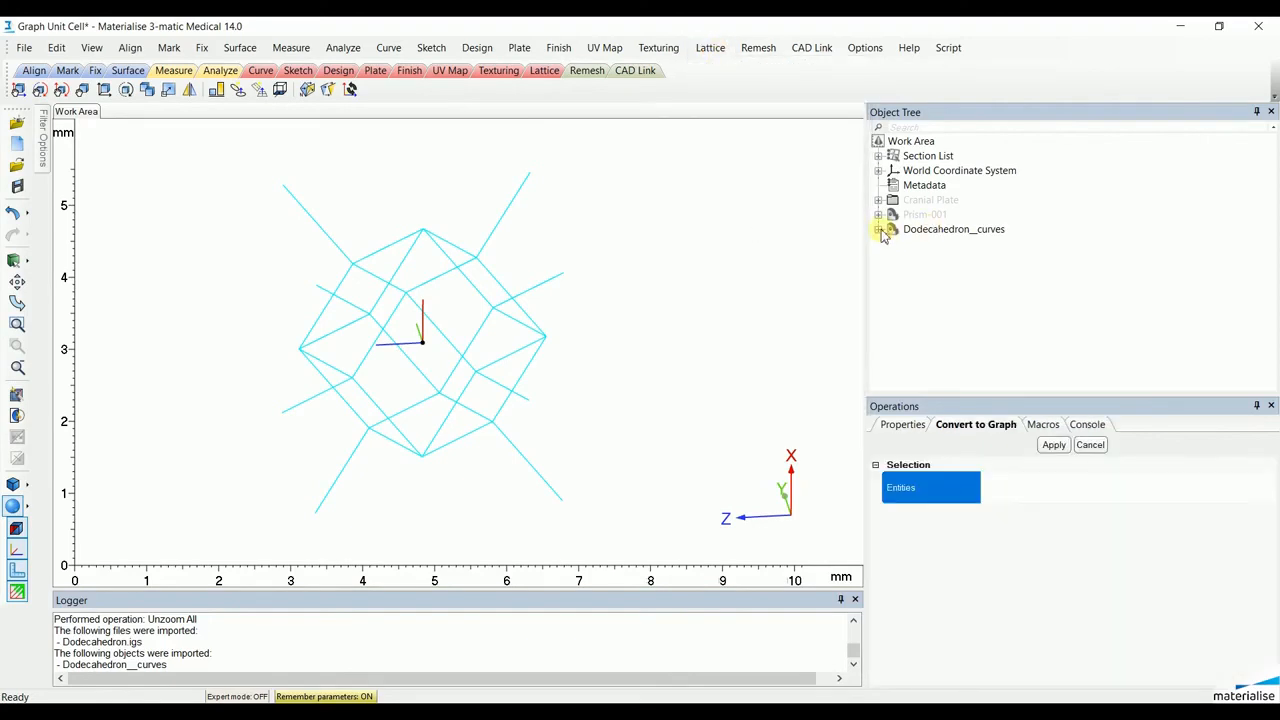
left_click(878, 229)
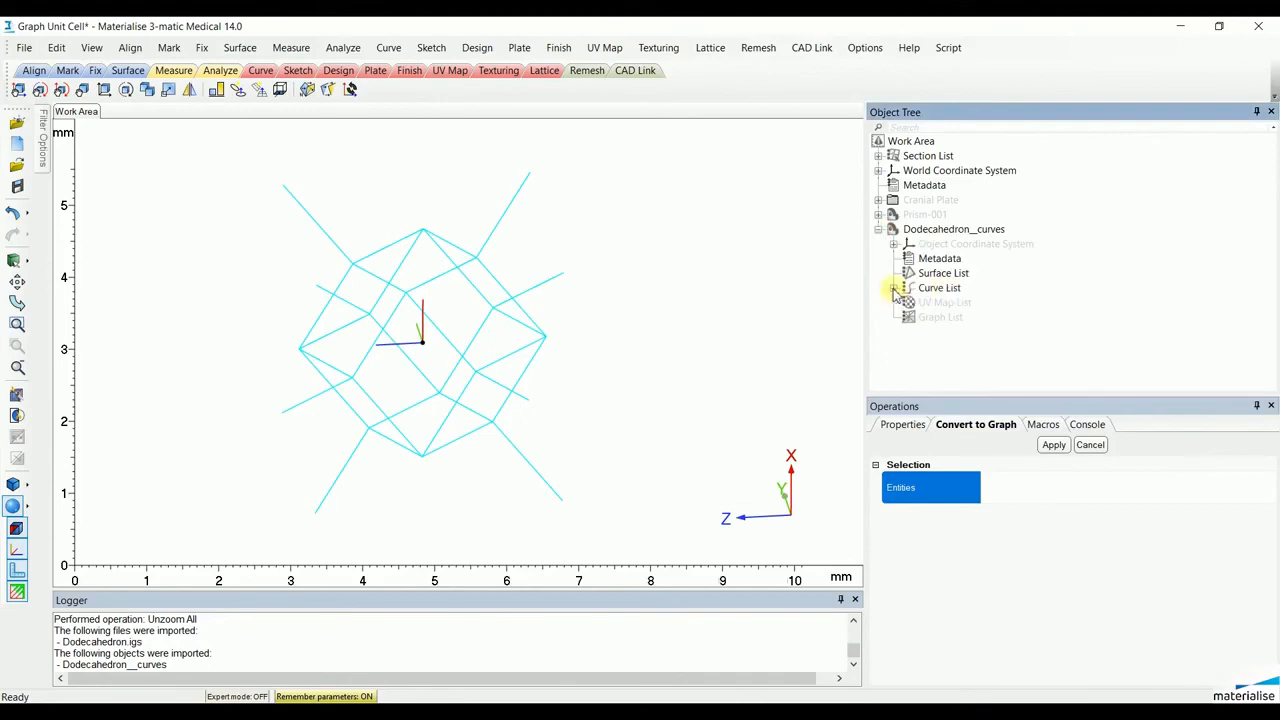
left_click(893, 288)
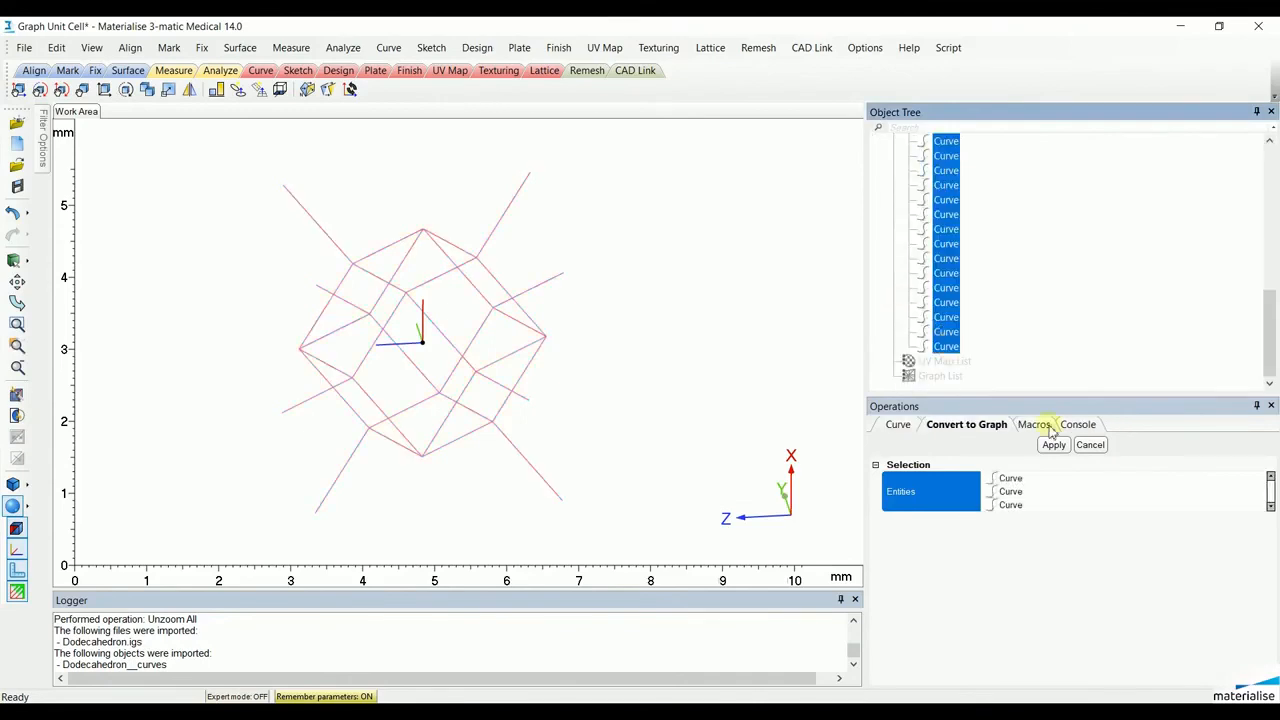
left_click(1053, 444)
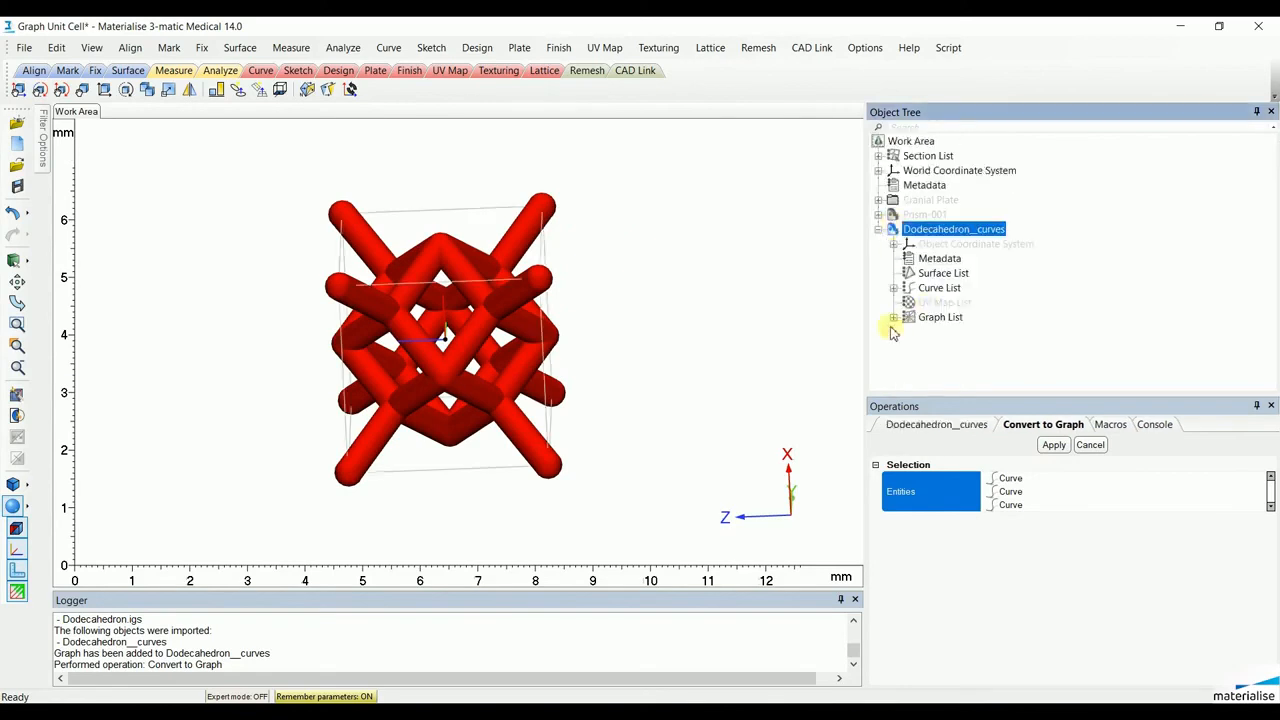
- Merge all Dodecahedron_curves graphs into a single Merged Graph, then hide that part
left_click(893, 317)
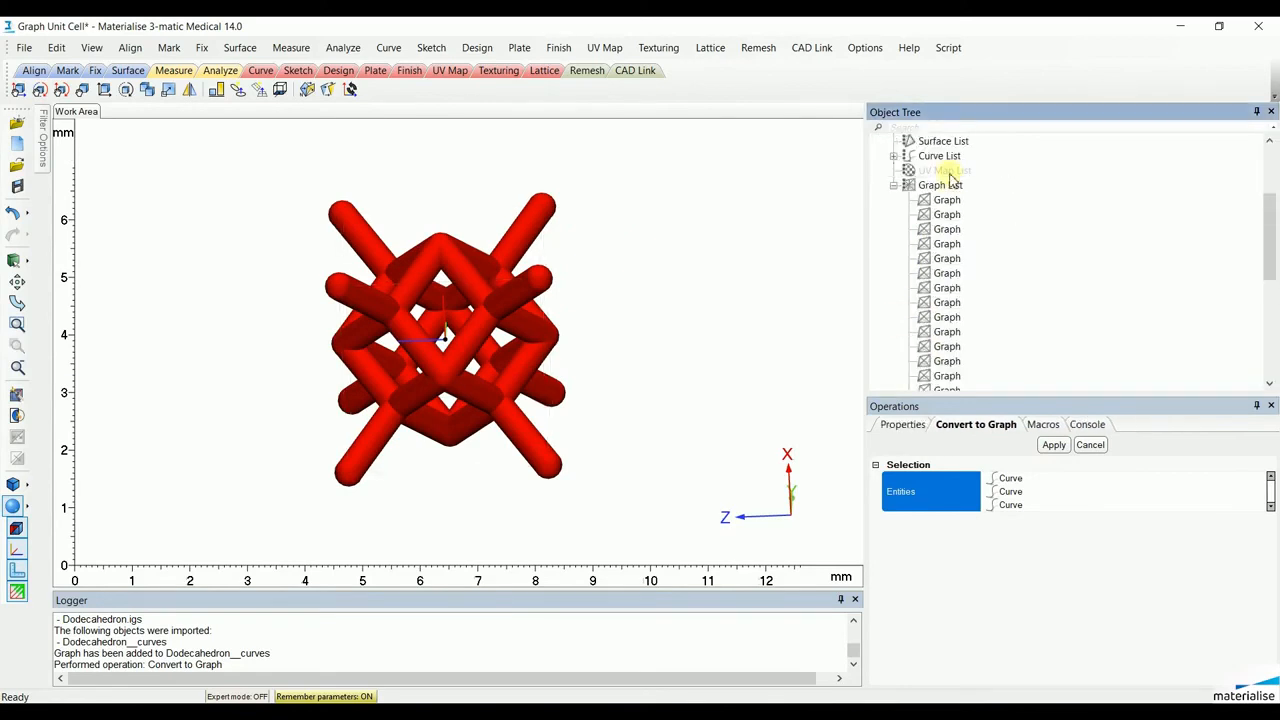
right_click(940, 185)
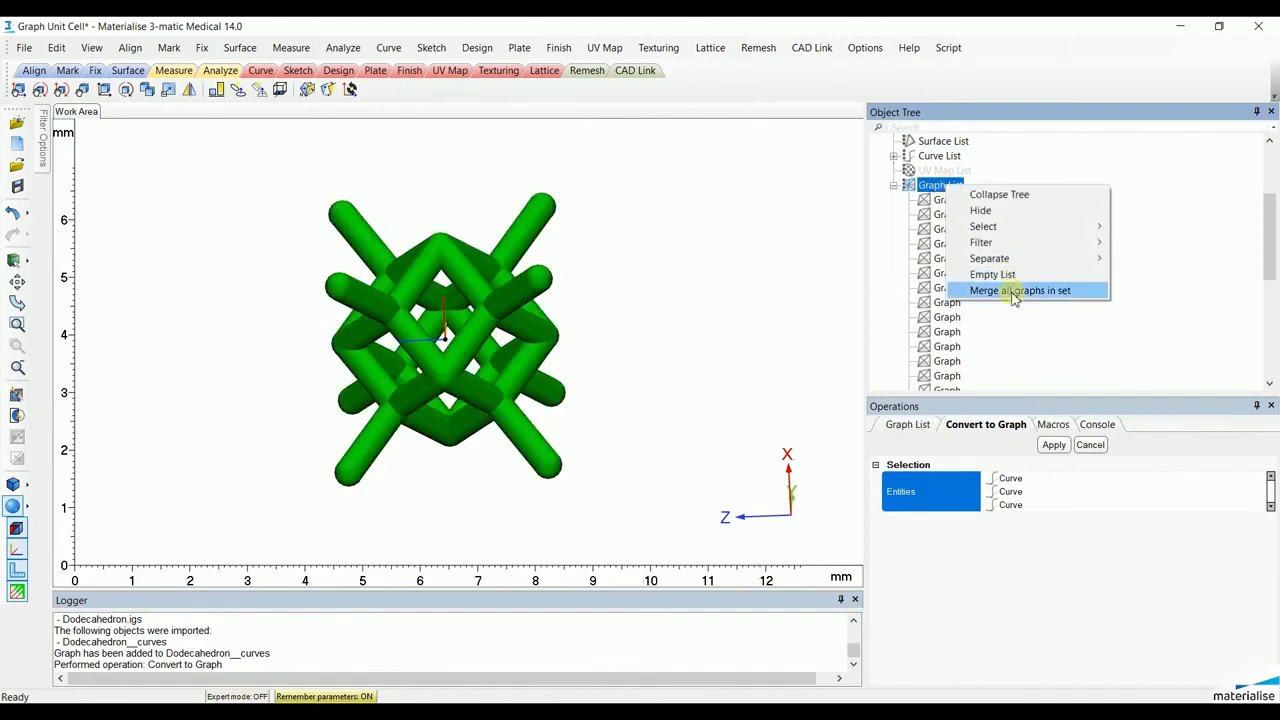
left_click(1020, 290)
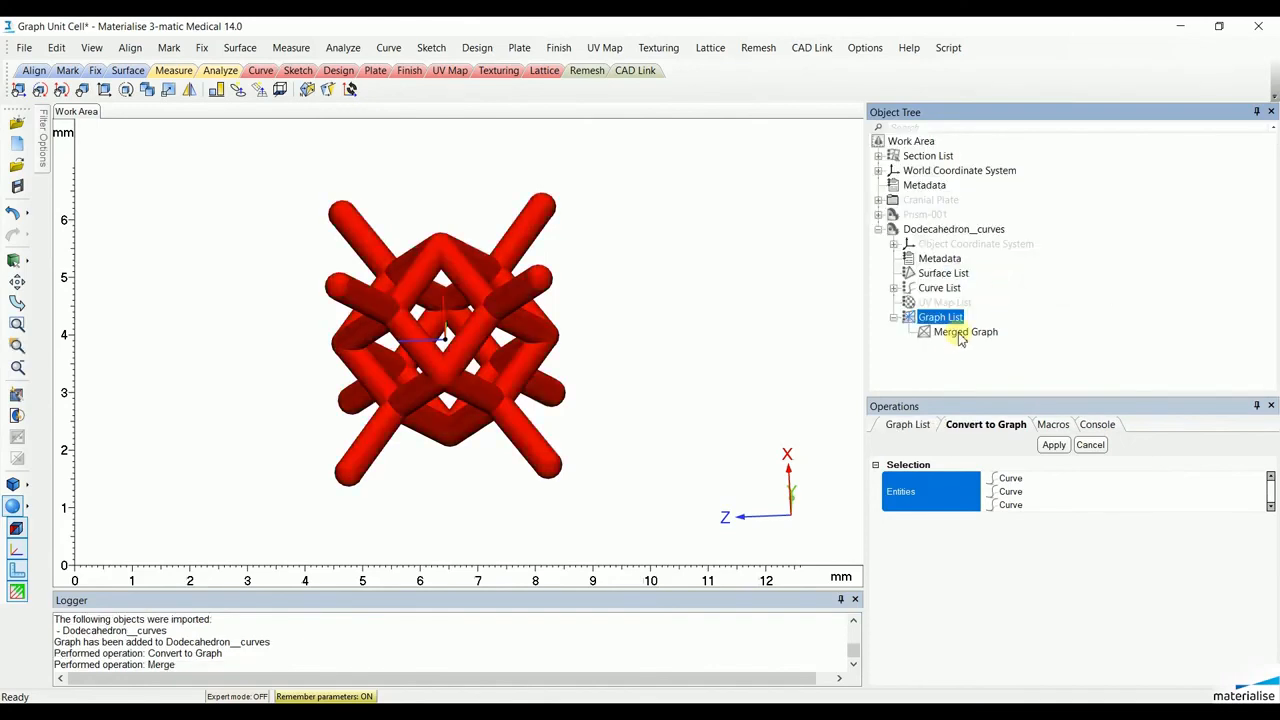
left_click(893, 317)
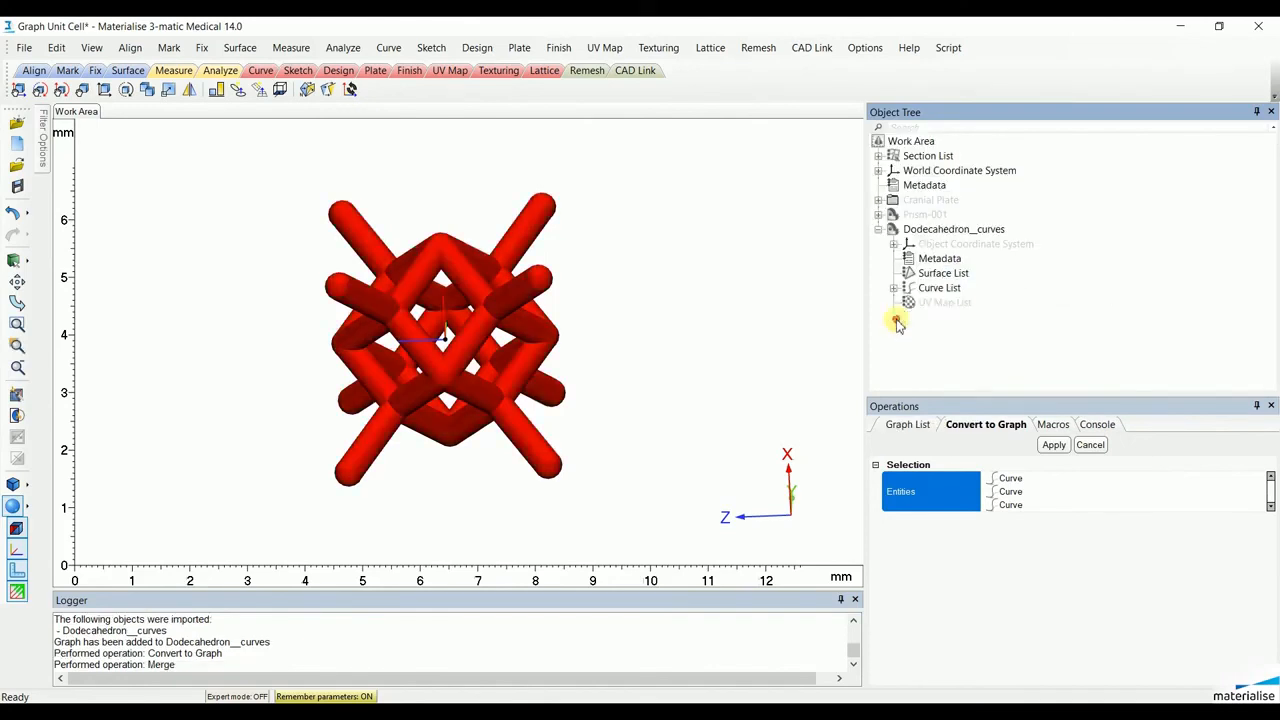
right_click(953, 229)
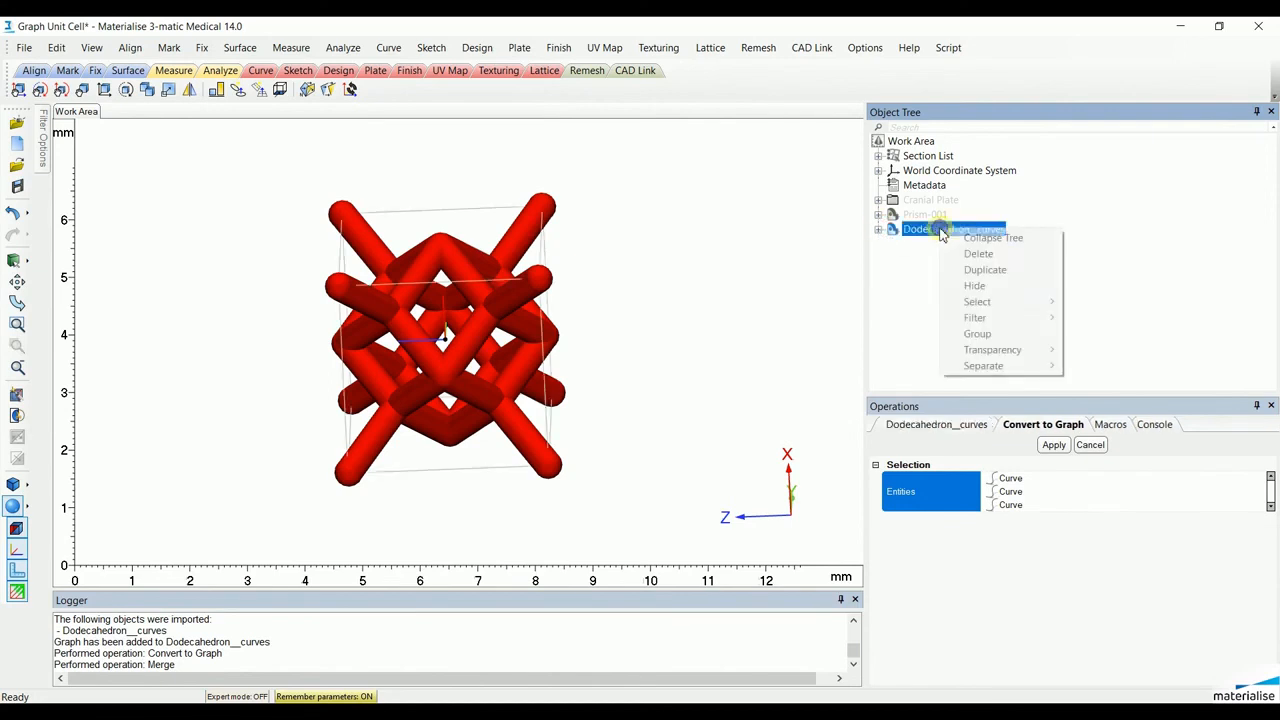
mouse_move(974, 285)
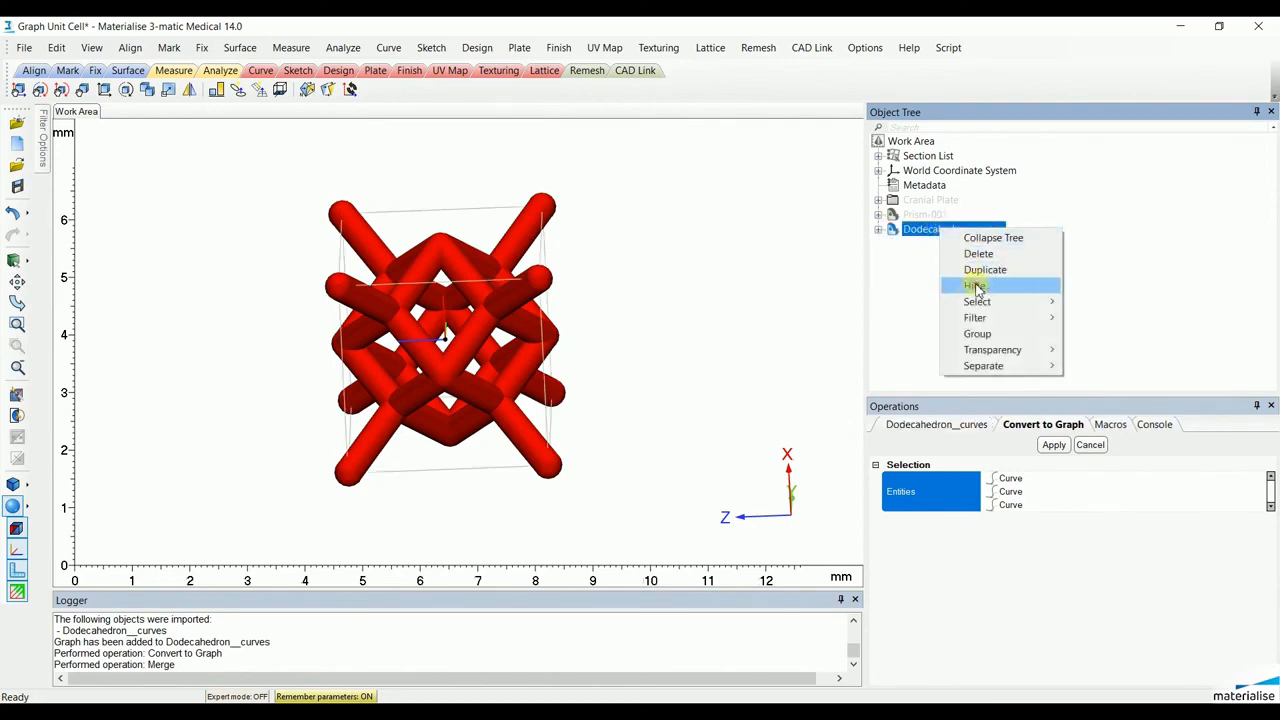
left_click(974, 285)
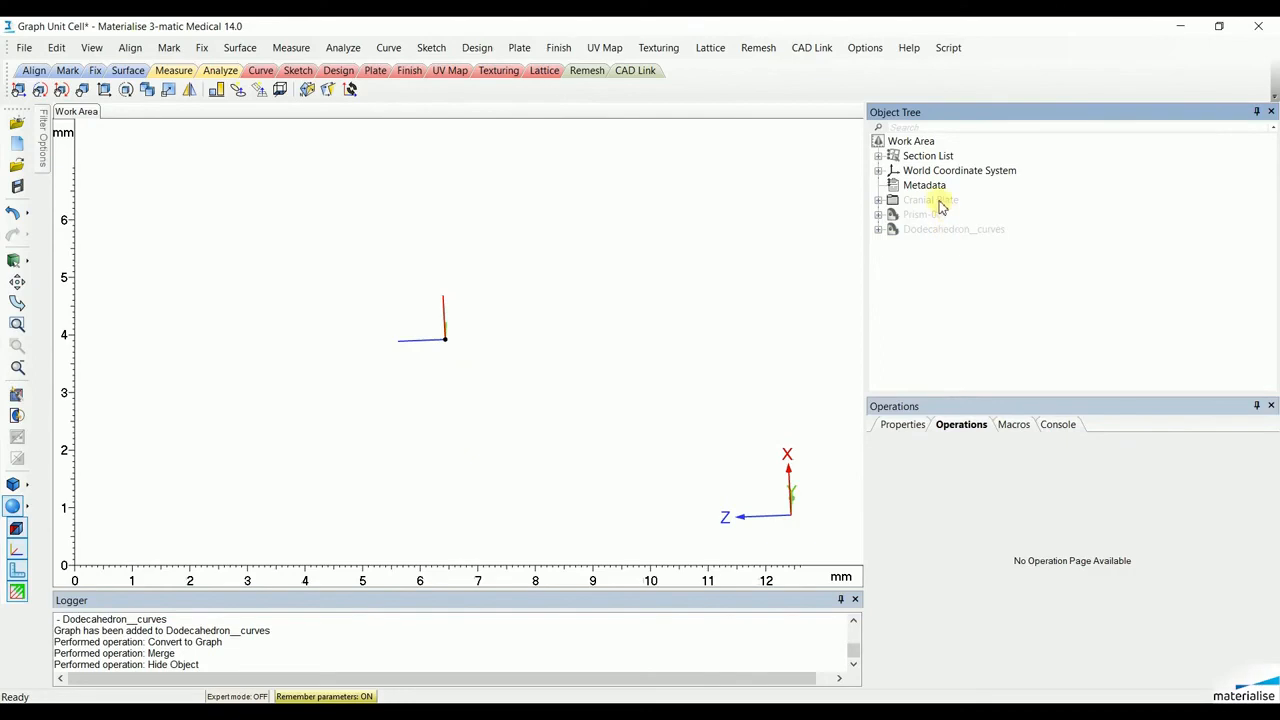
- Show the Cranial Plate and zoom in on its honeycomb lattice over the skull opening
right_click(930, 199)
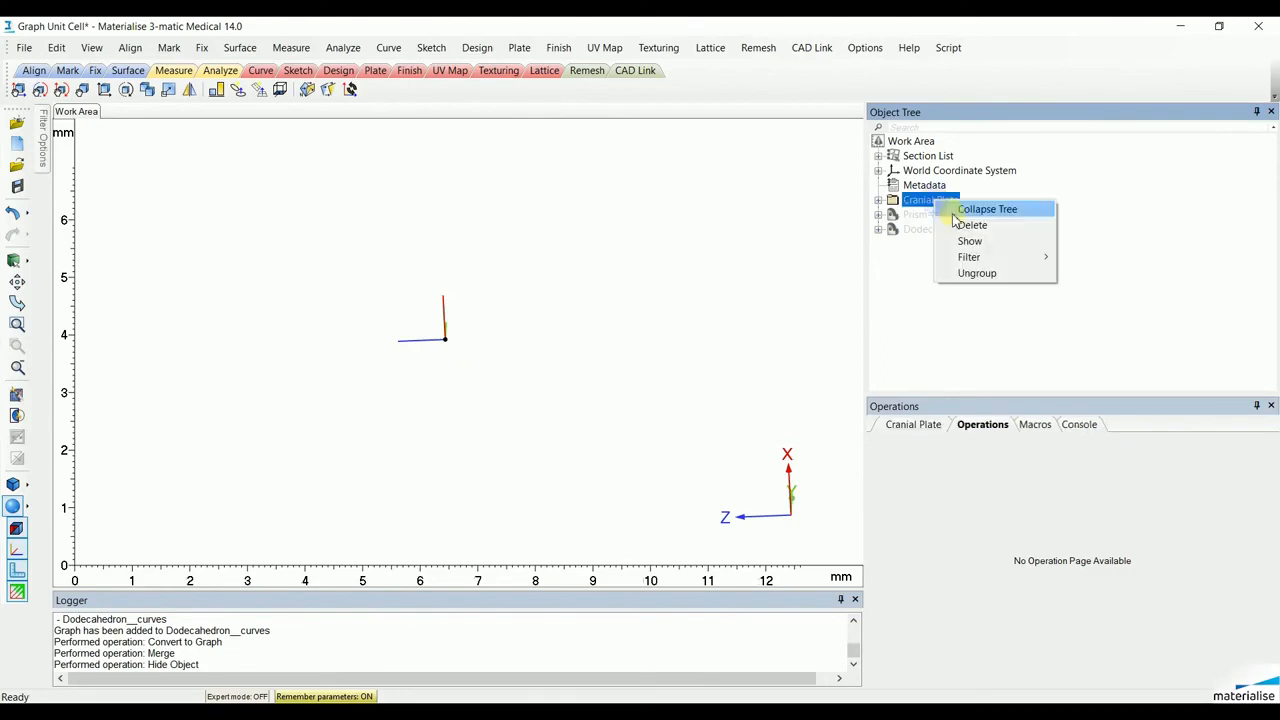
left_click(987, 208)
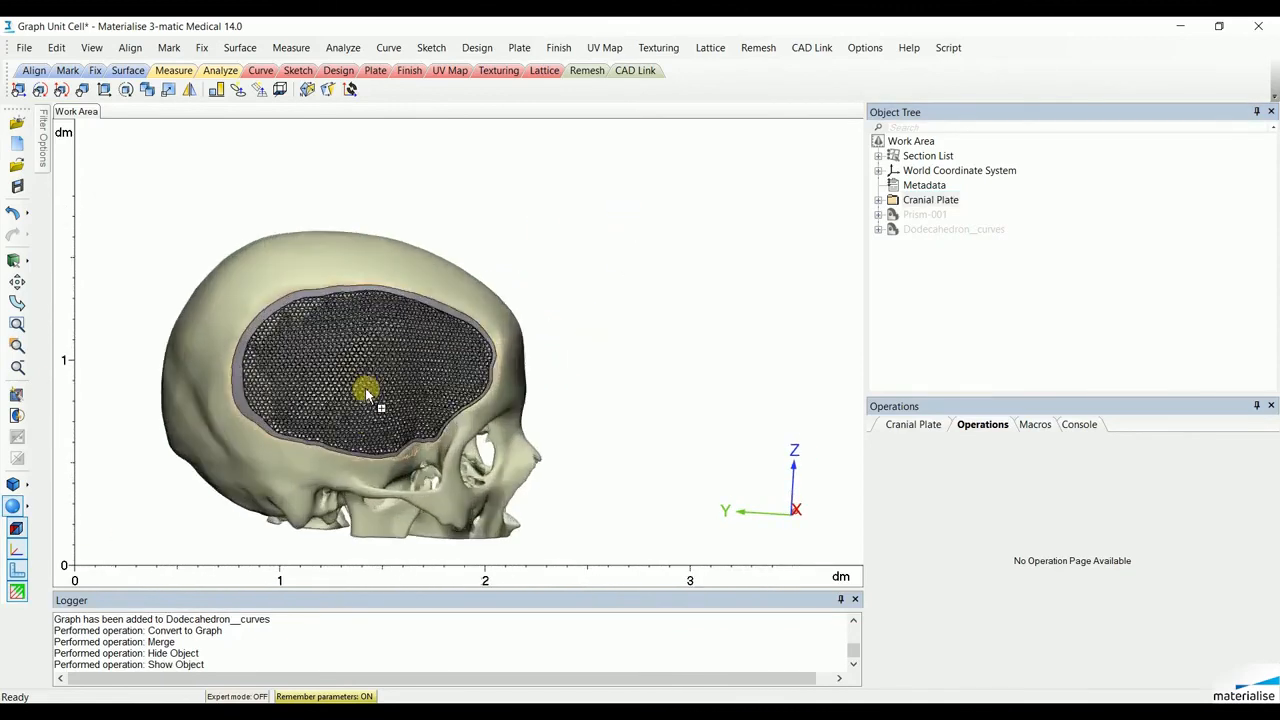
scroll("up", 3)
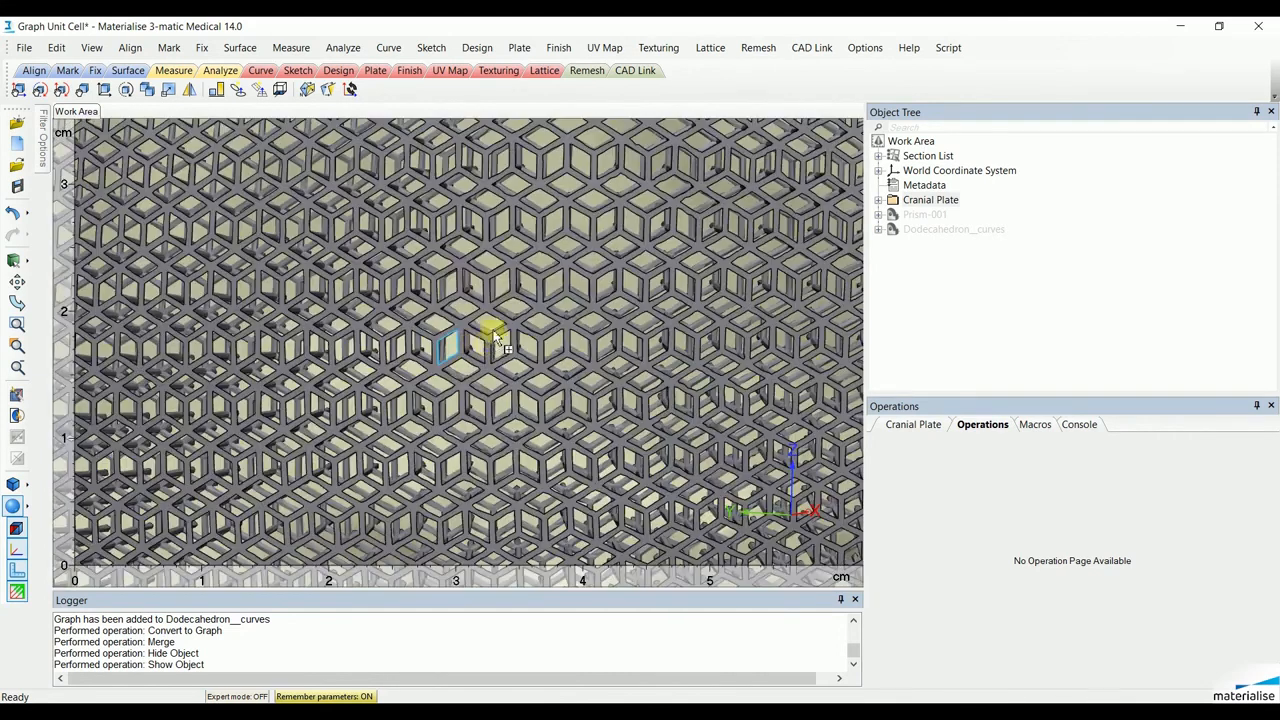
scroll("down", 3)
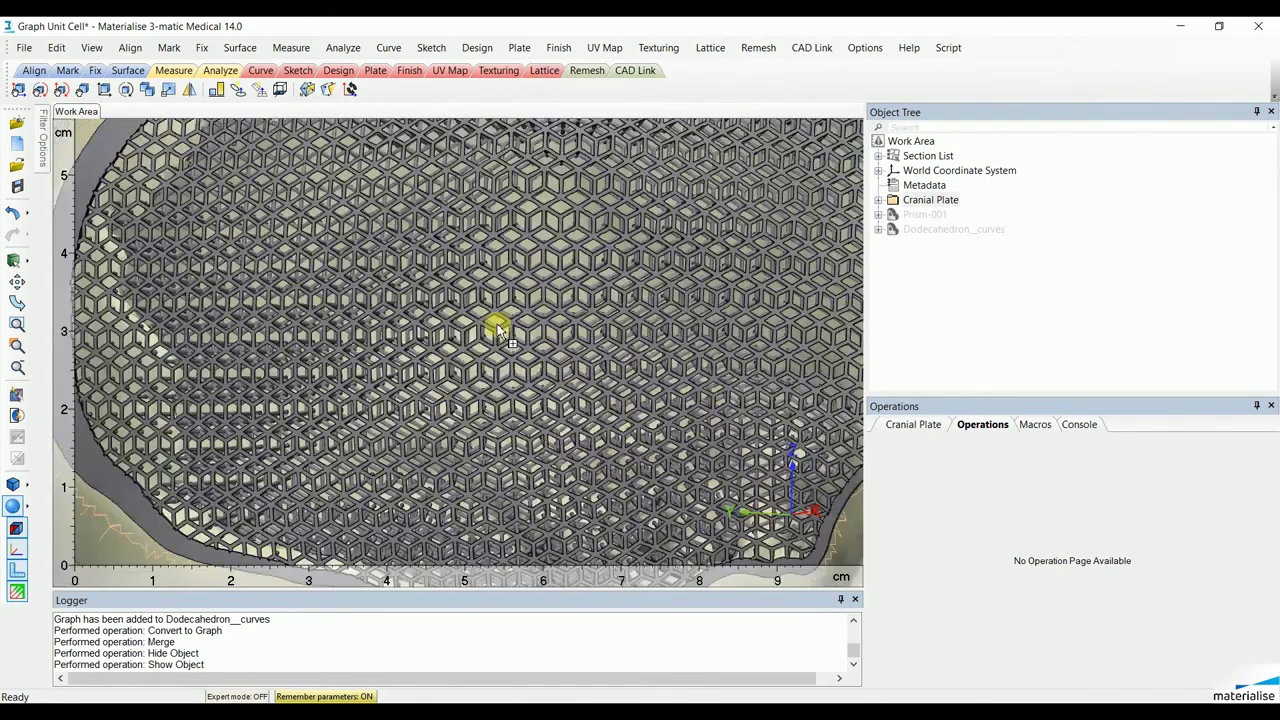